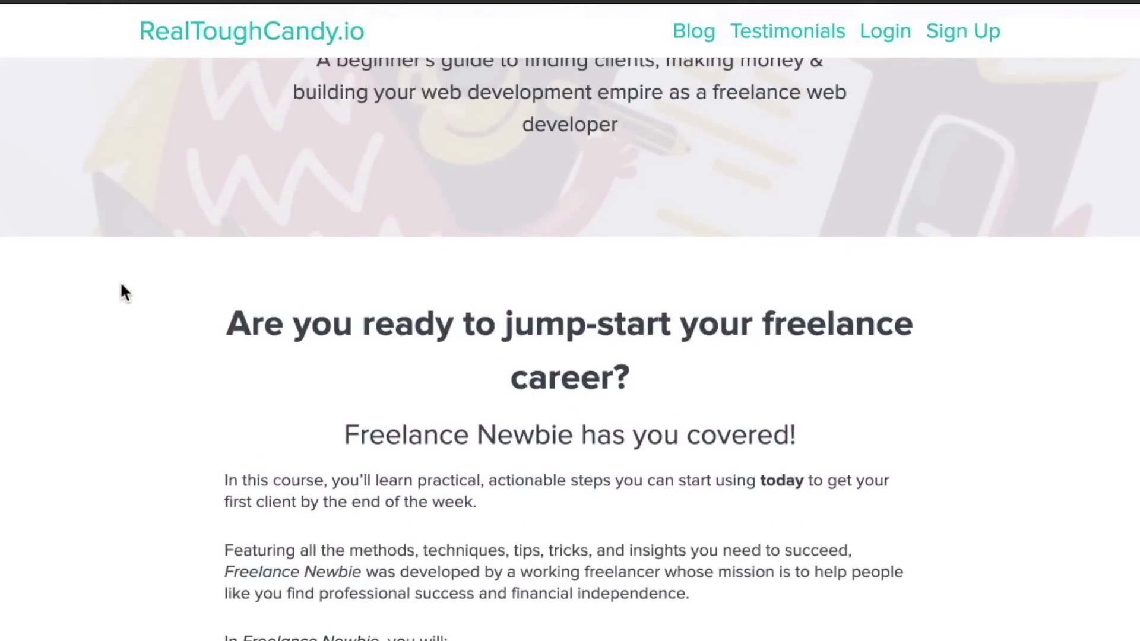
Scroll through the Web Developer Bootcamp 2020 course page and its details
scroll(down, 3)
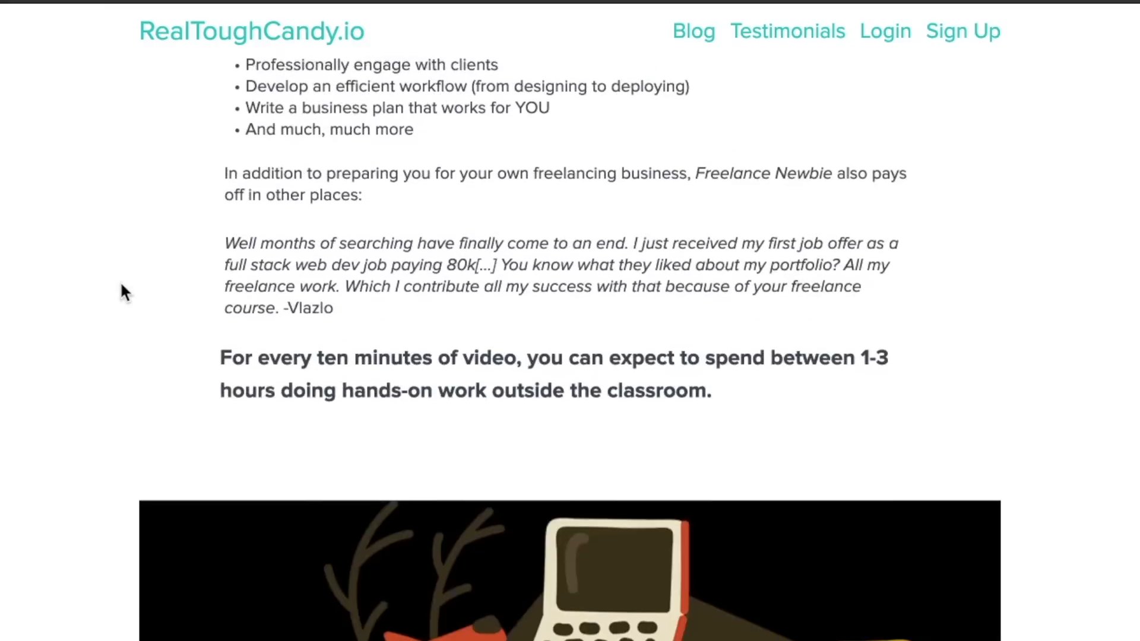
scroll(down, 3)
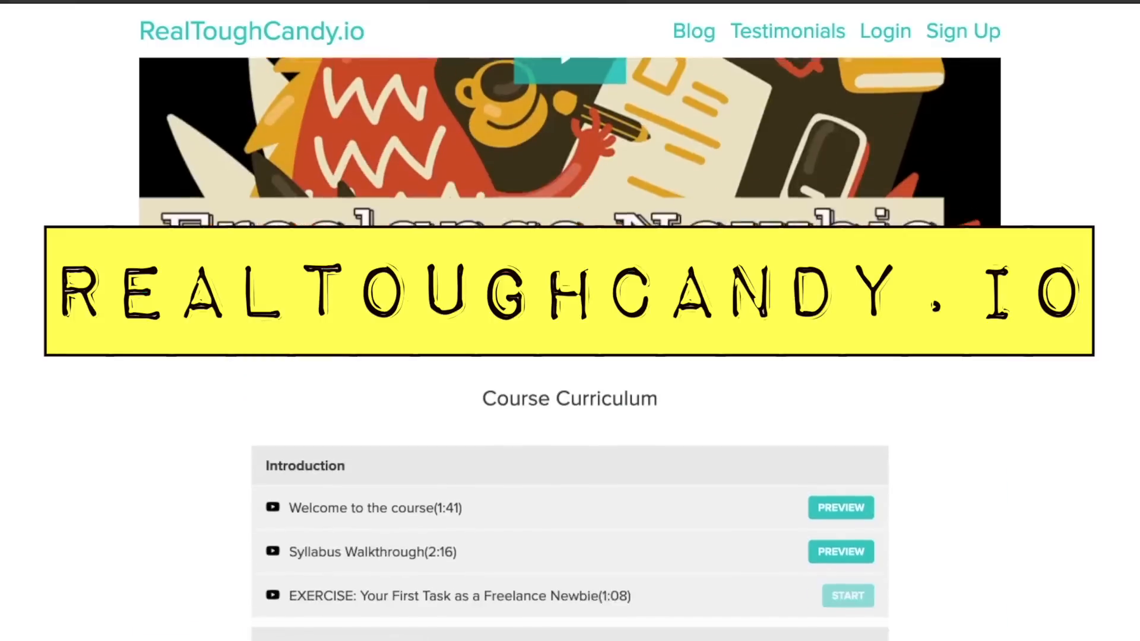
scroll(down, 3)
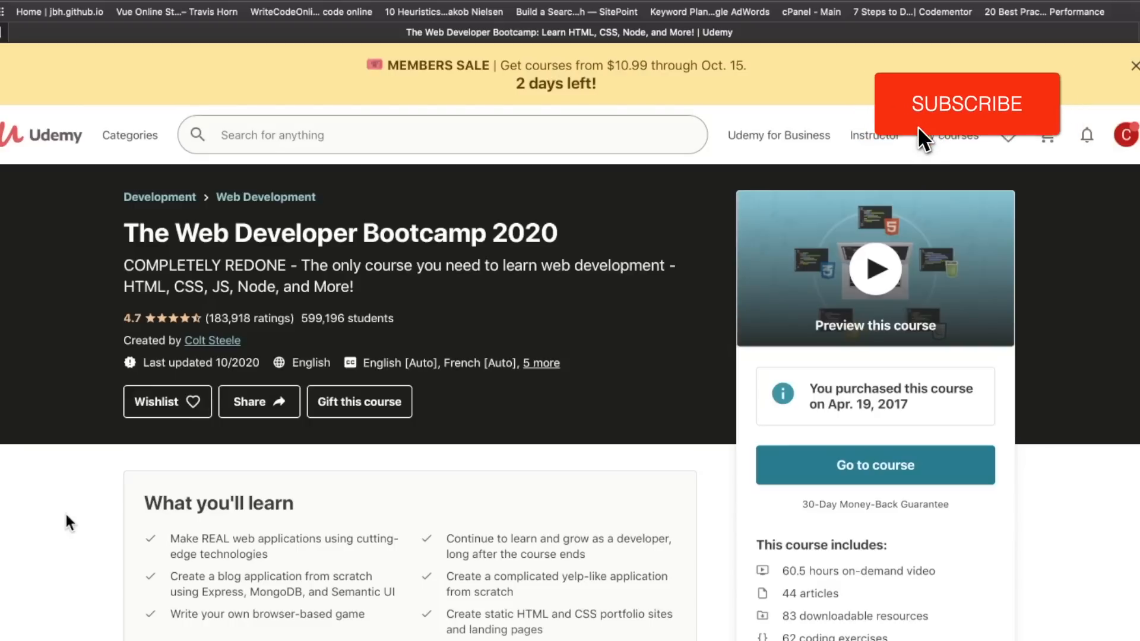
click(967, 104)
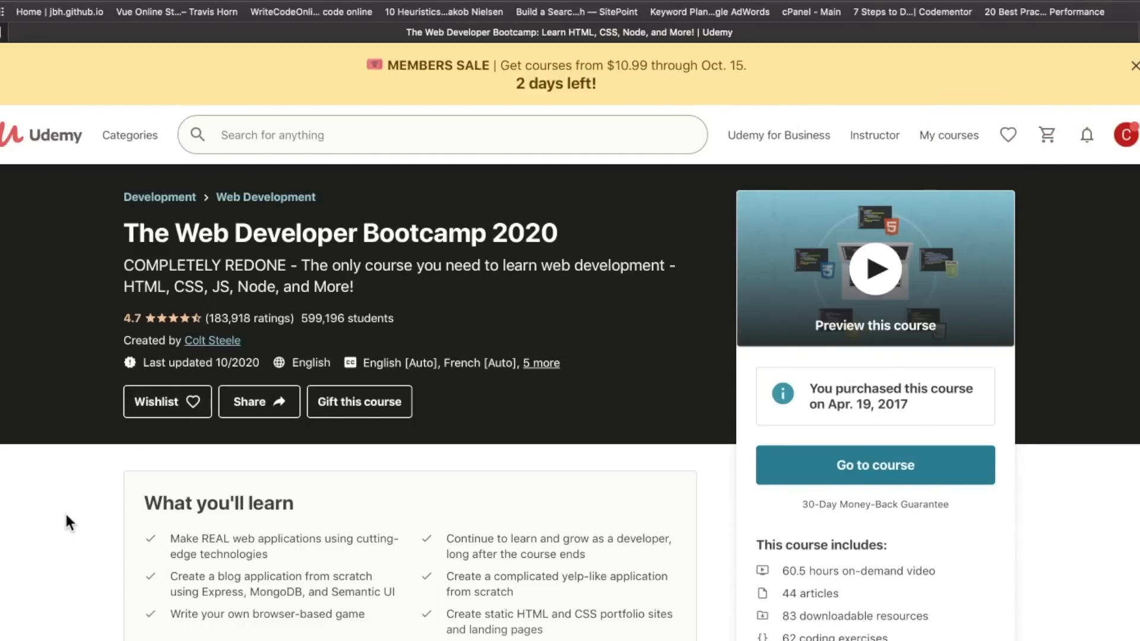
scroll(down, 3)
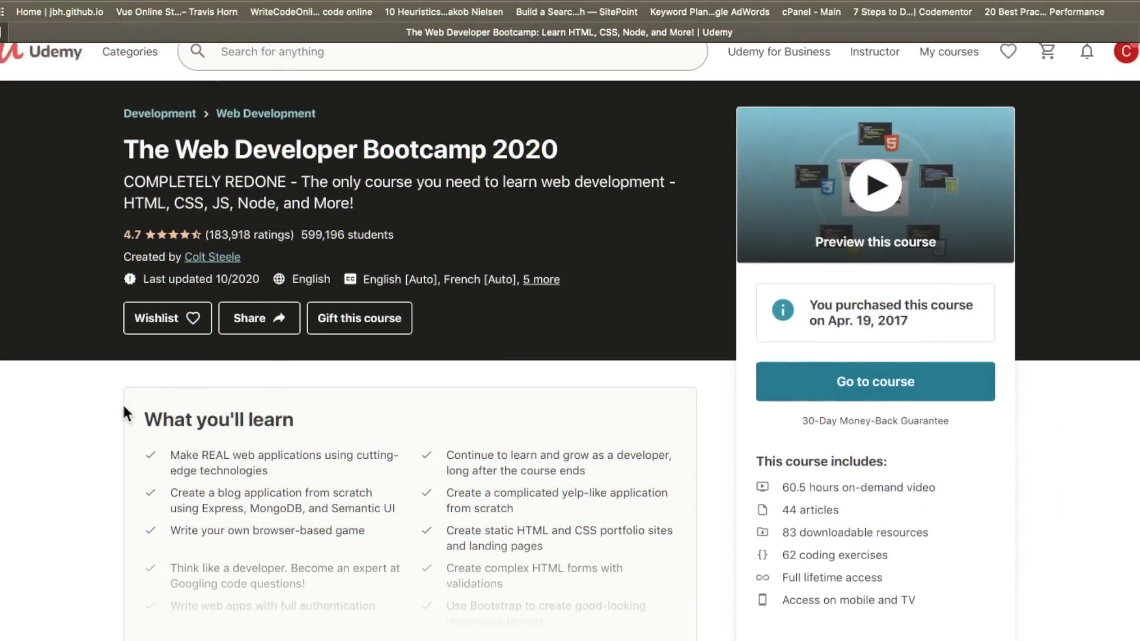
scroll(down, 3)
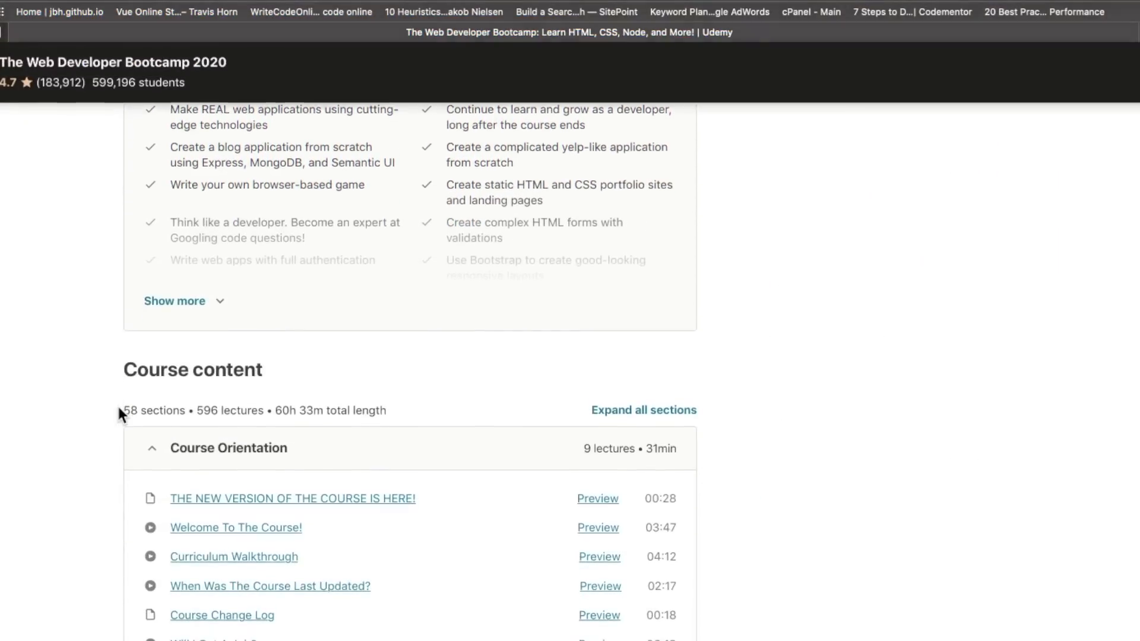
scroll(down, 3)
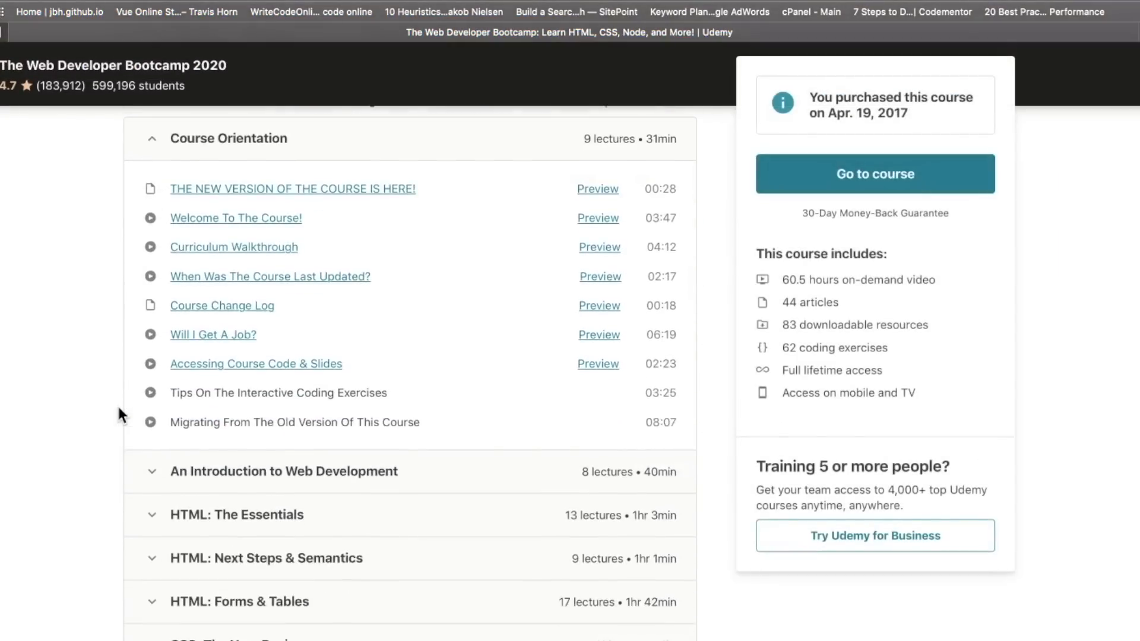
scroll(down, 3)
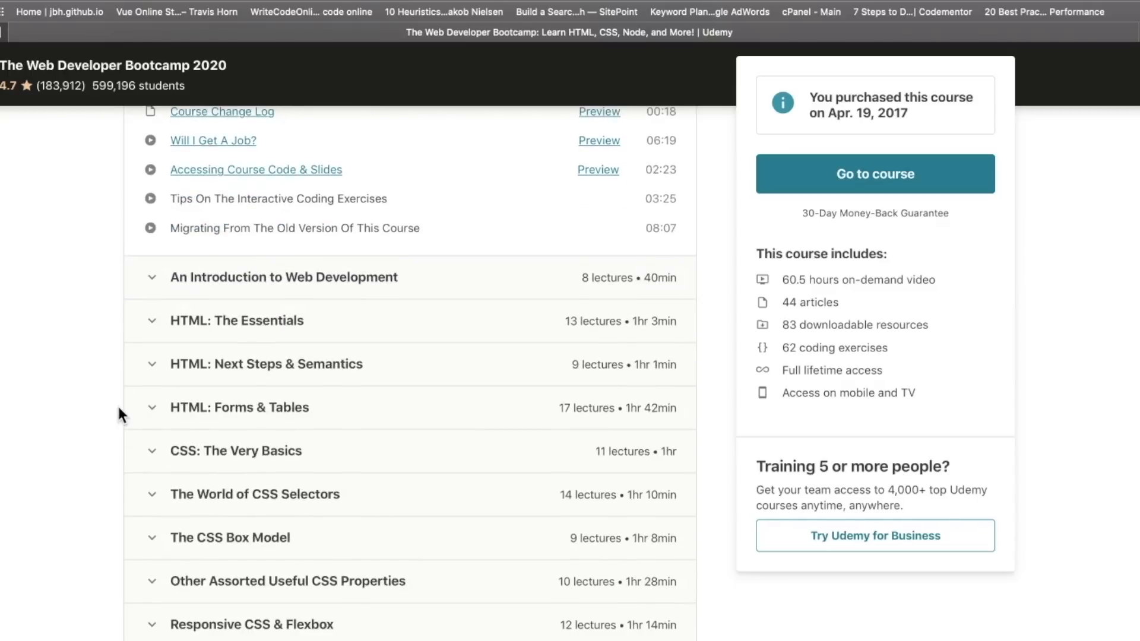
scroll(up, 3)
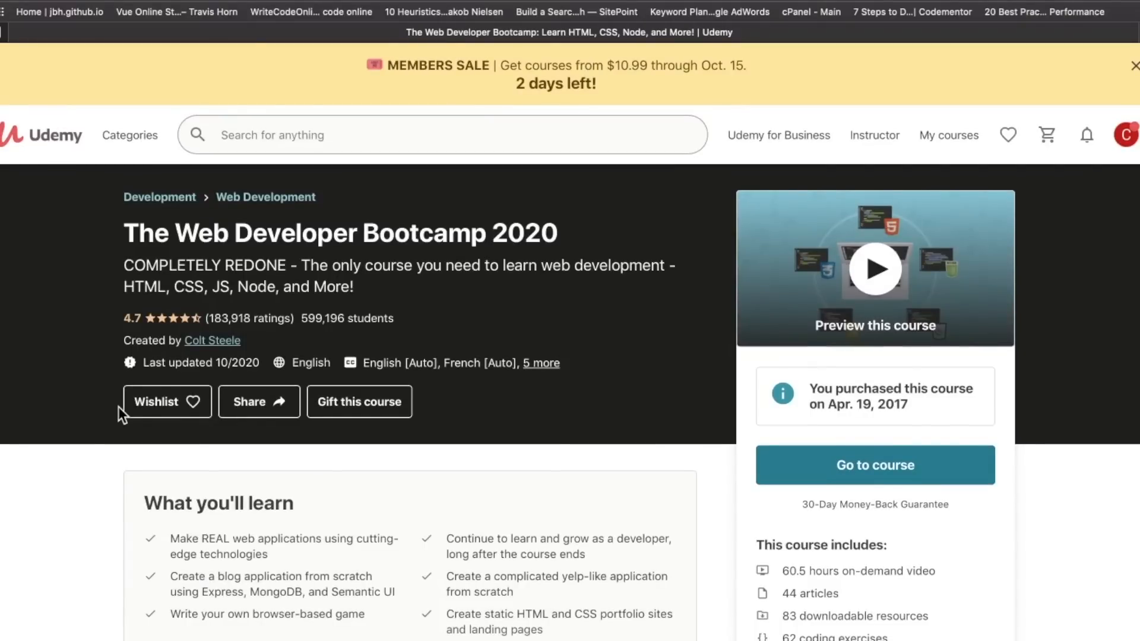
scroll(down, 3)
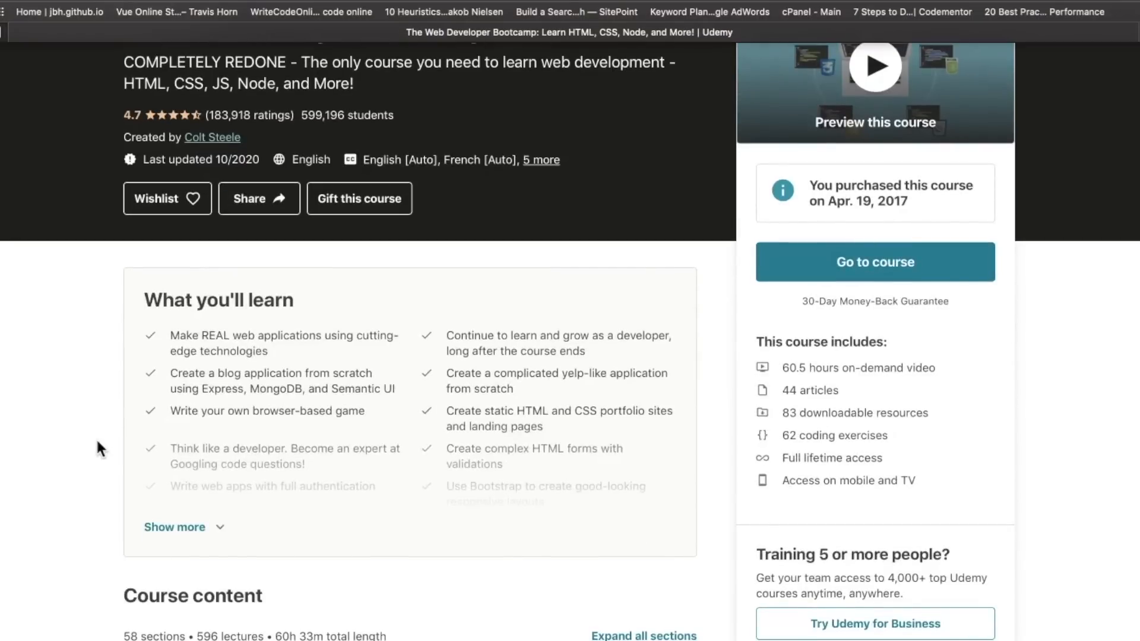
scroll(down, 3)
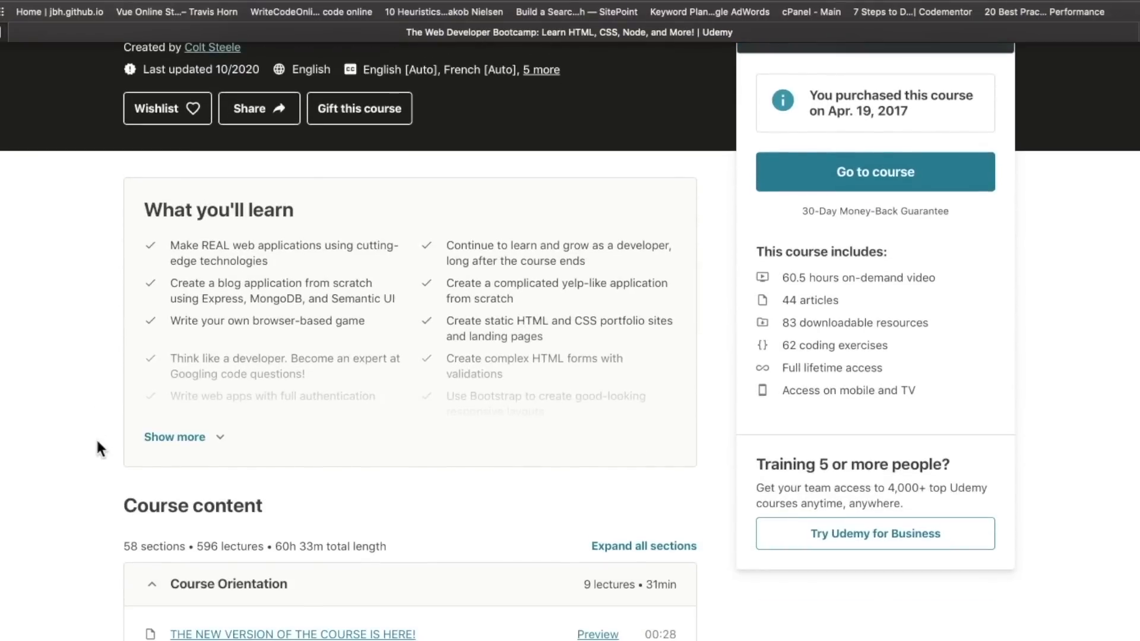
scroll(down, 3)
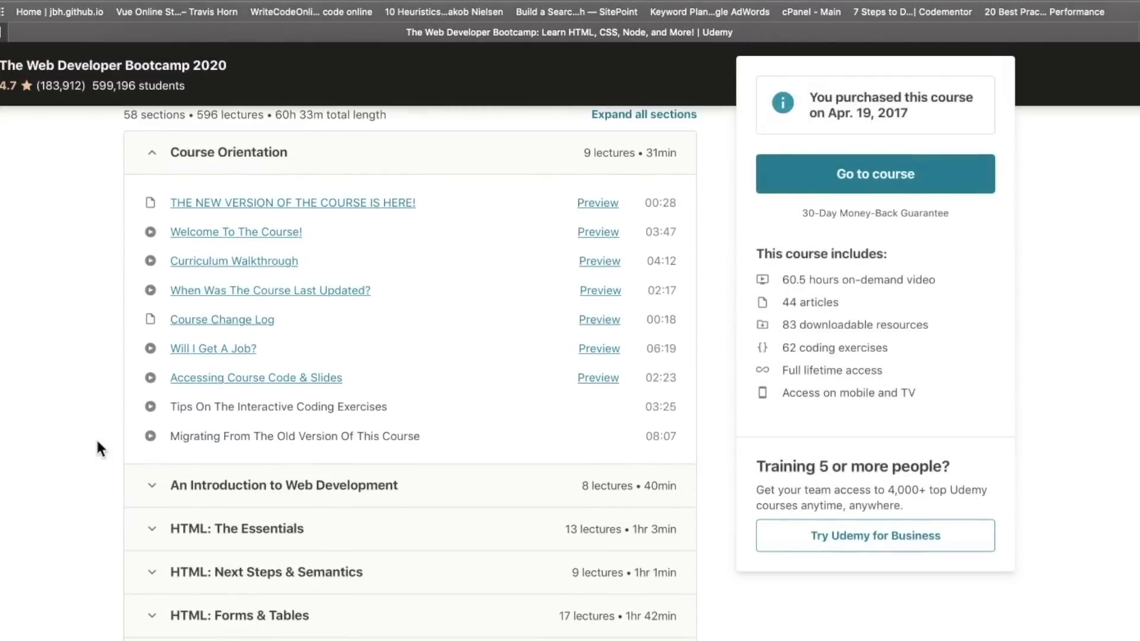
scroll(down, 3)
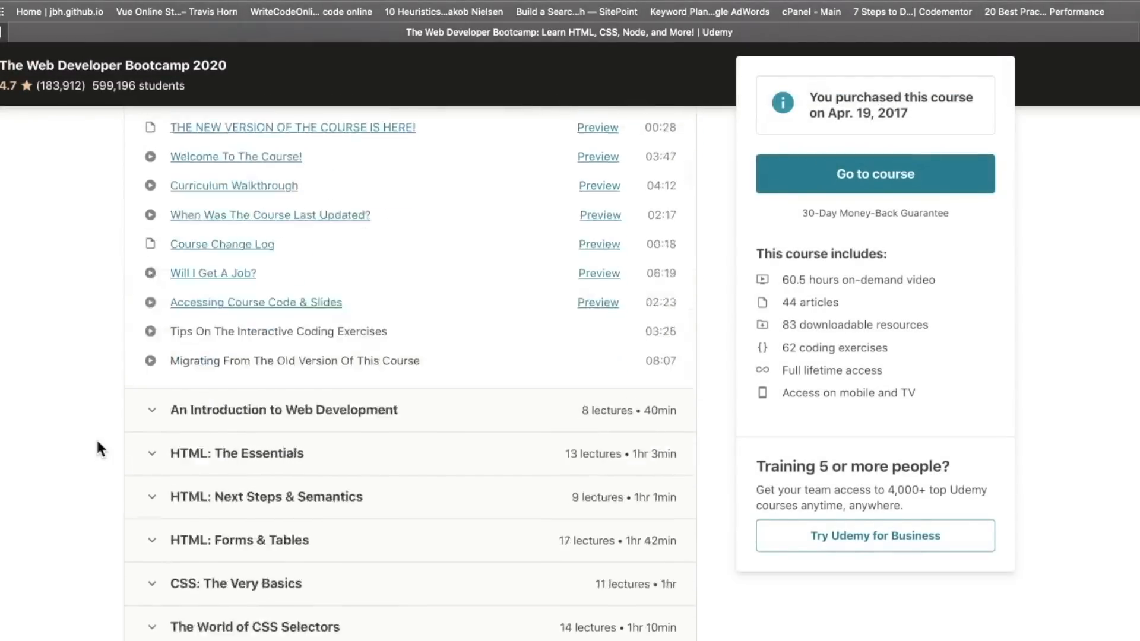
scroll(up, 3)
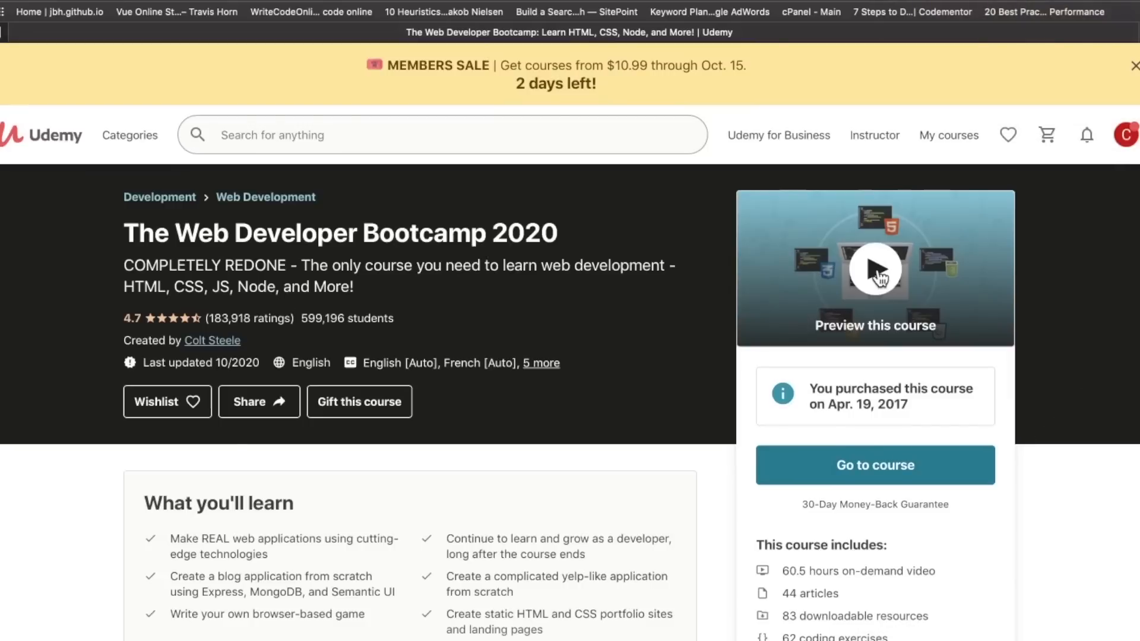
mouse_move(587, 351)
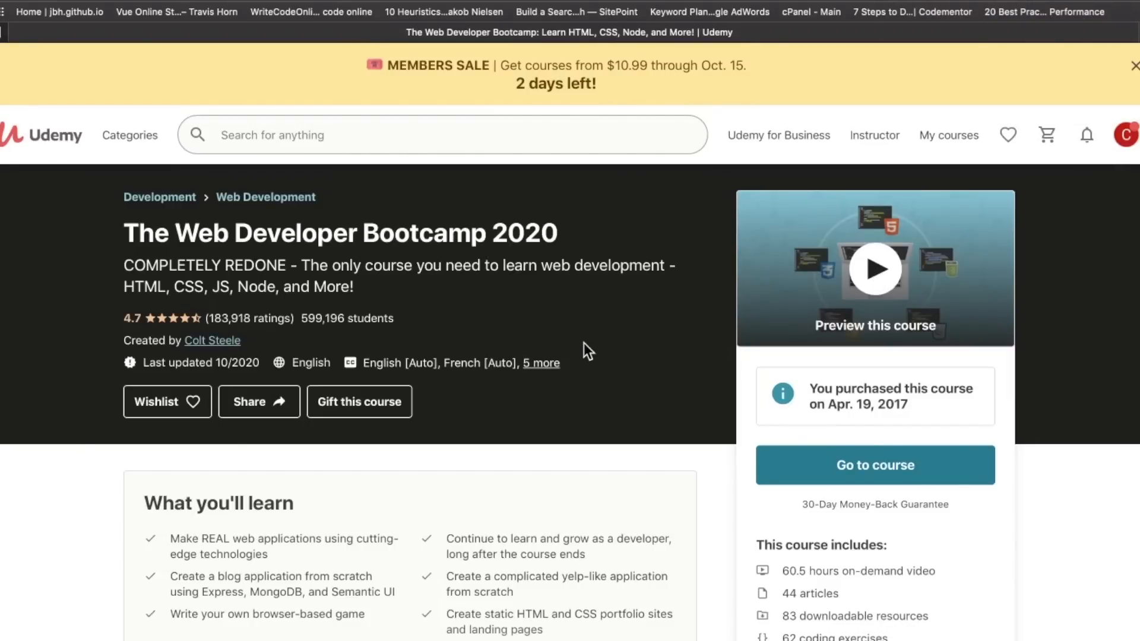
Enter the purchased course and mark lecture 5, Course Change Log, as completed
click(875, 466)
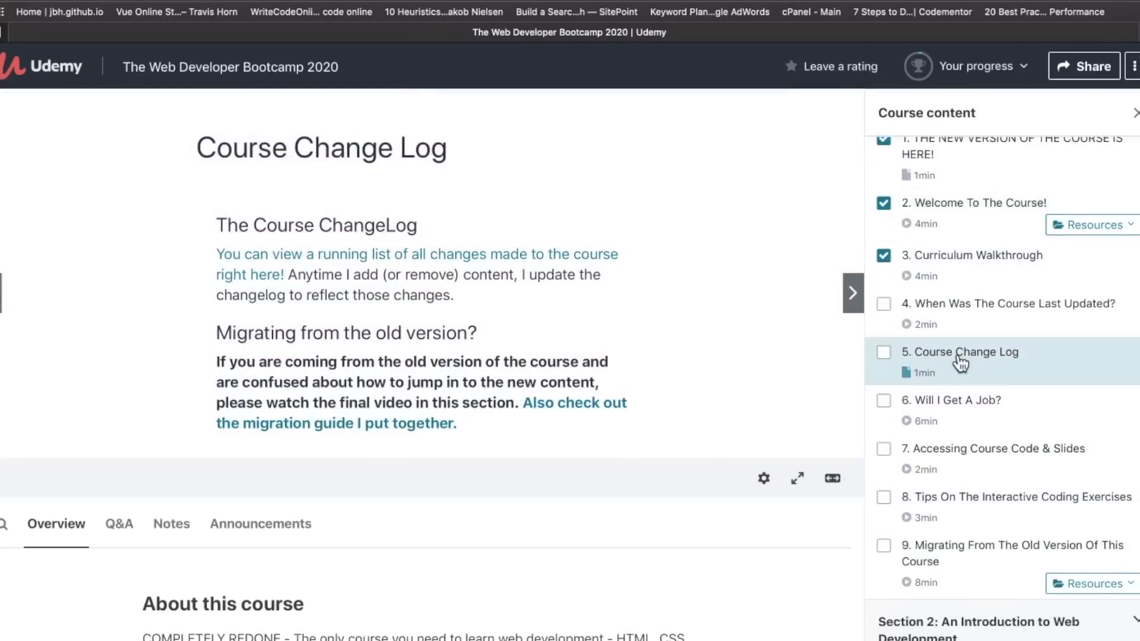
click(884, 352)
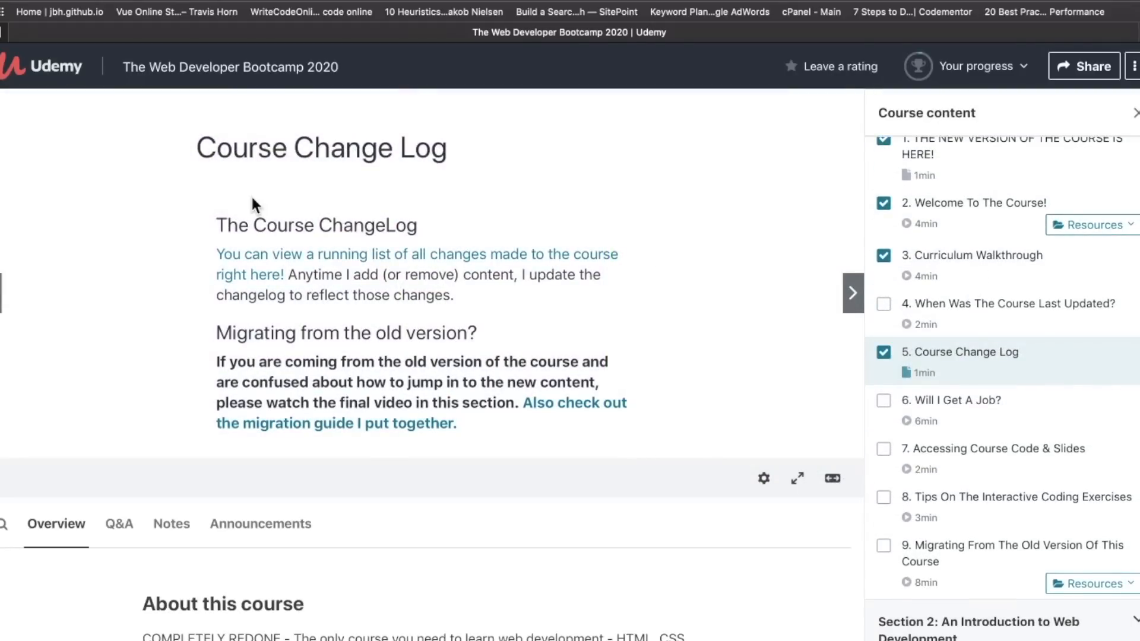
mouse_move(252, 262)
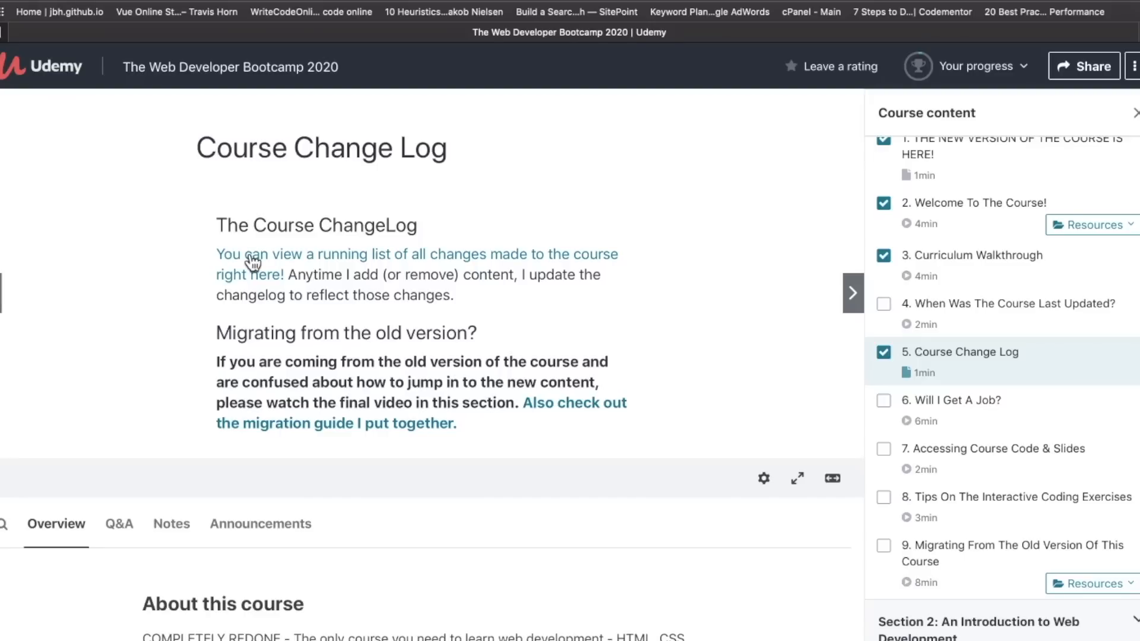
scroll(down, 3)
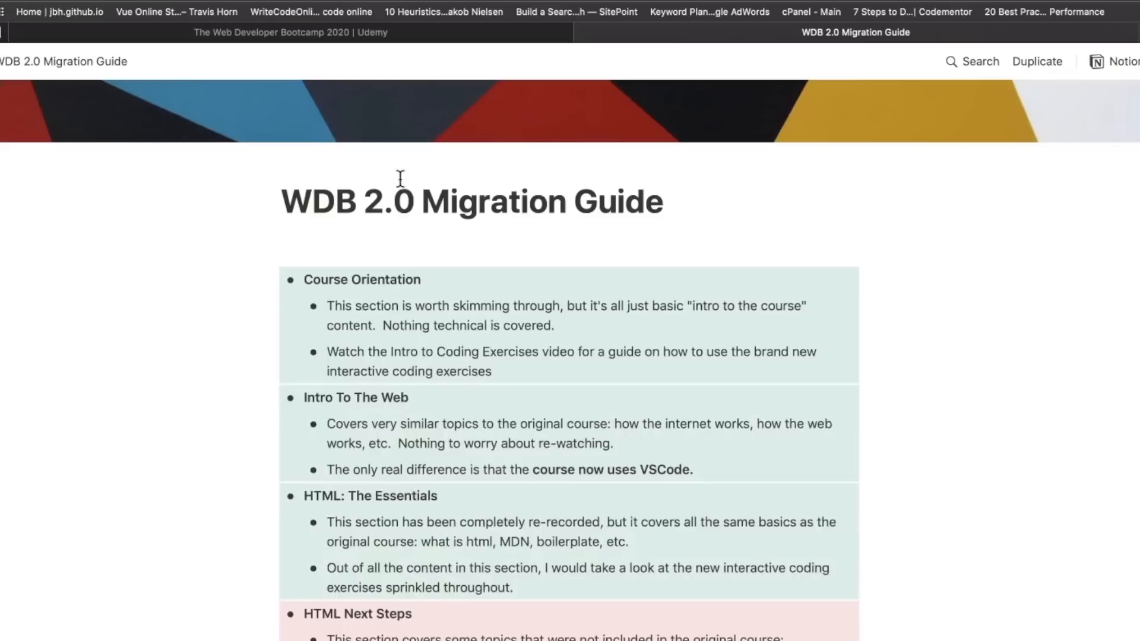
Scroll the Course Change Log lecture text down to the migration guide link
scroll(down, 3)
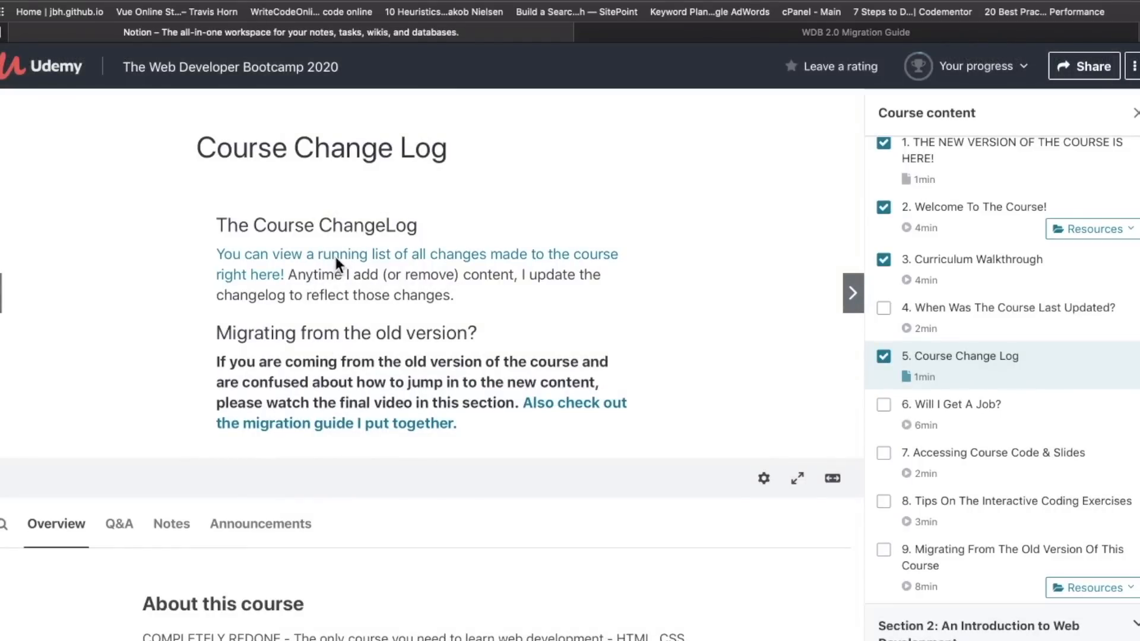
Open the running changelog and scroll its New Sections list down to the YelpCamp codealong
click(249, 275)
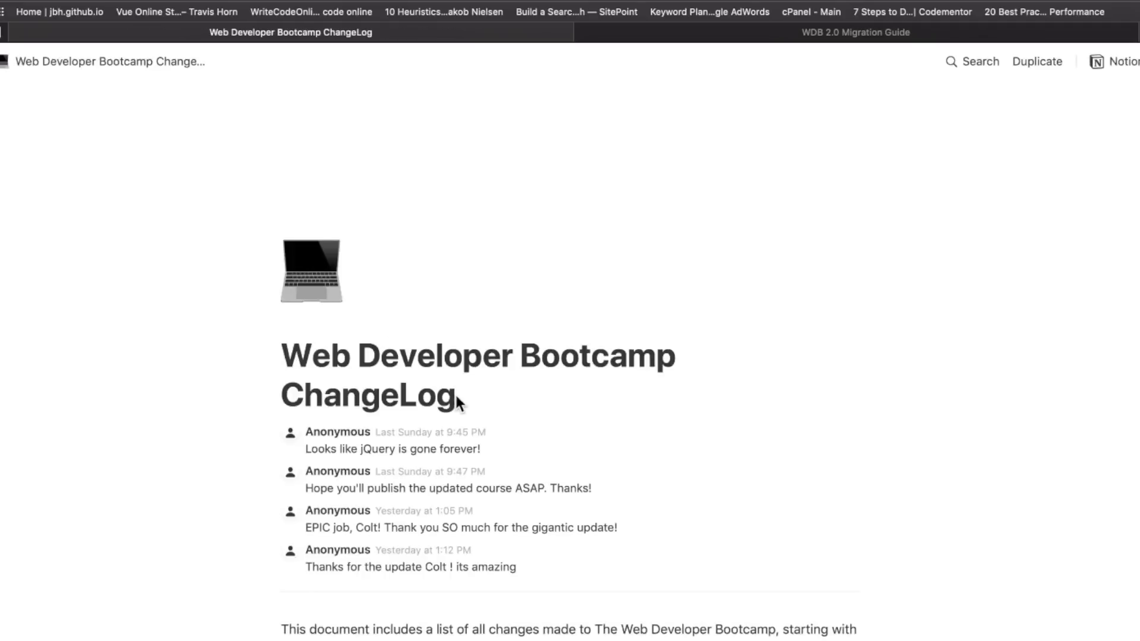
scroll(down, 3)
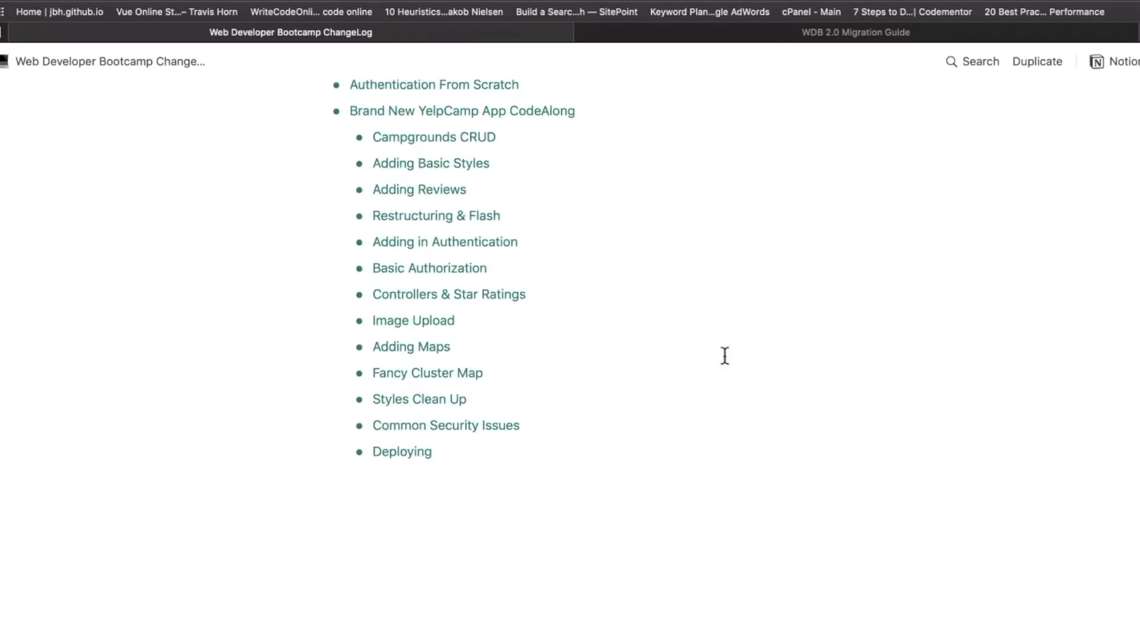
scroll(down, 3)
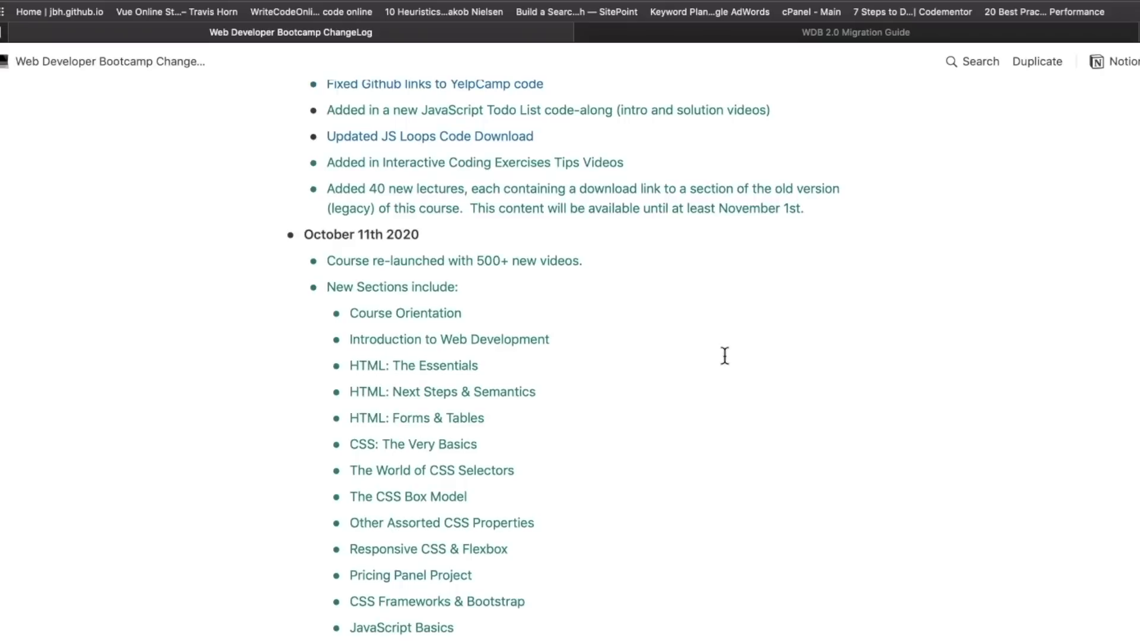
mouse_move(656, 324)
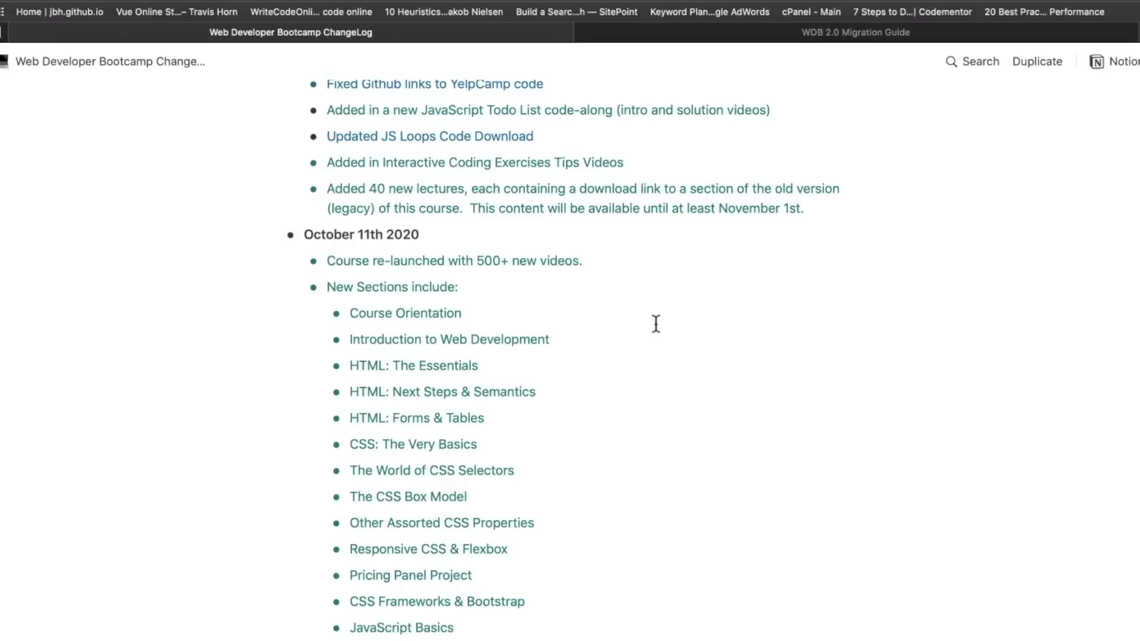
scroll(down, 3)
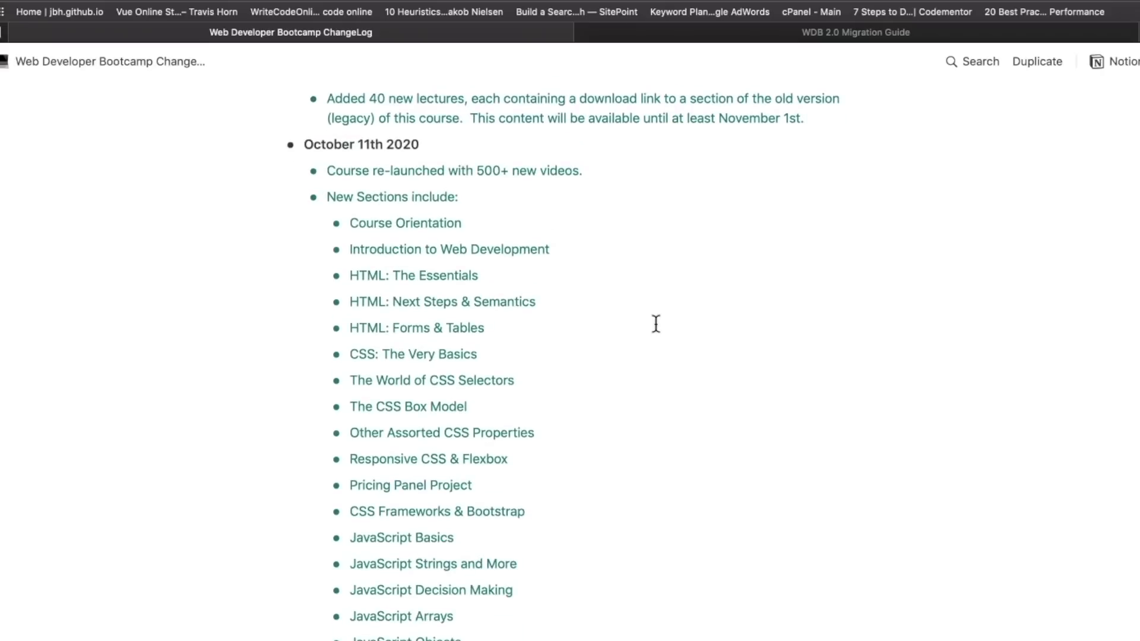
scroll(down, 3)
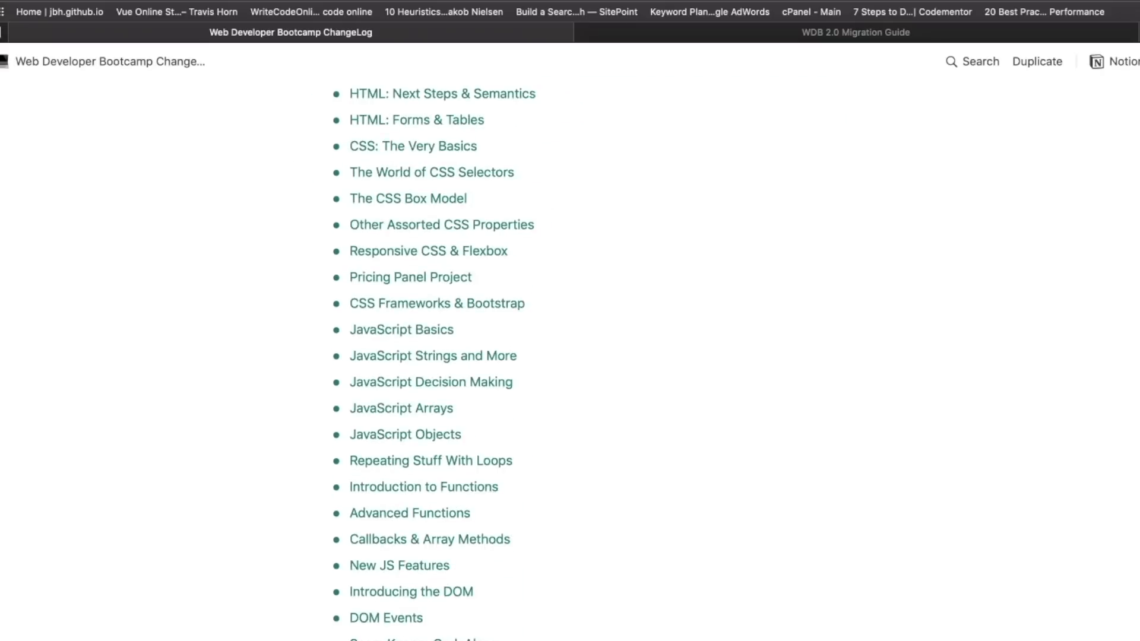
mouse_move(893, 317)
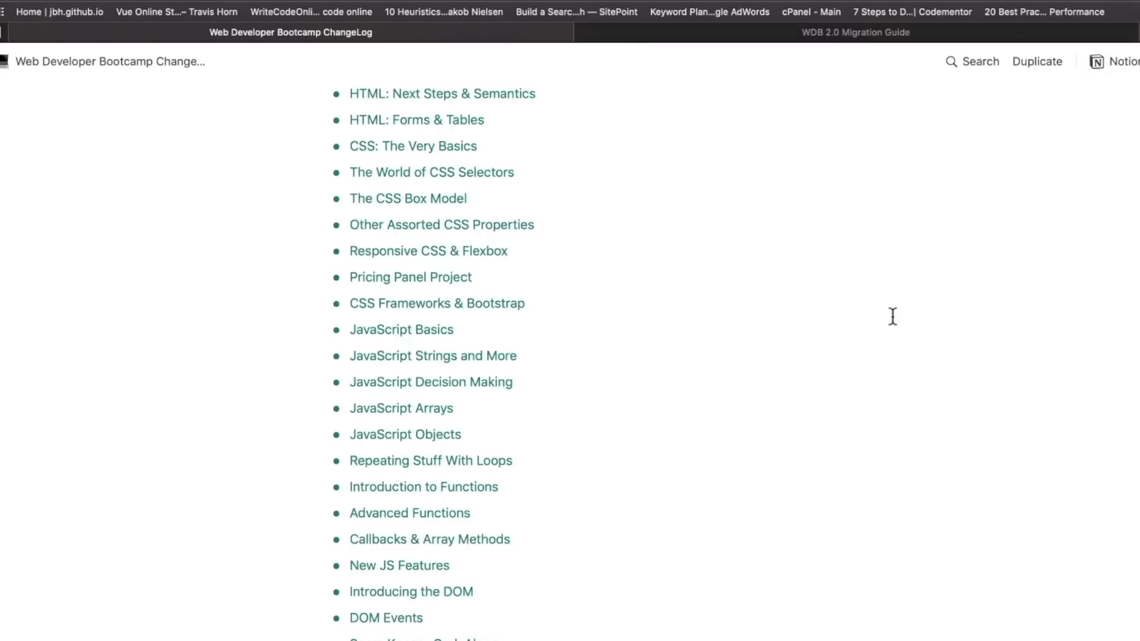
scroll(up, 3)
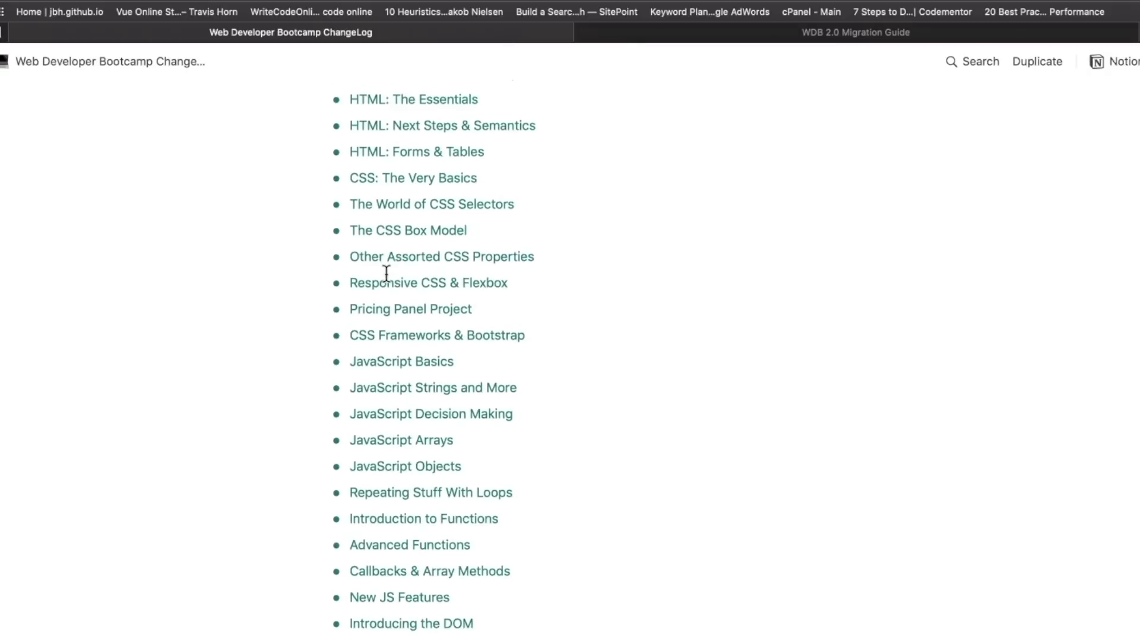
scroll(down, 3)
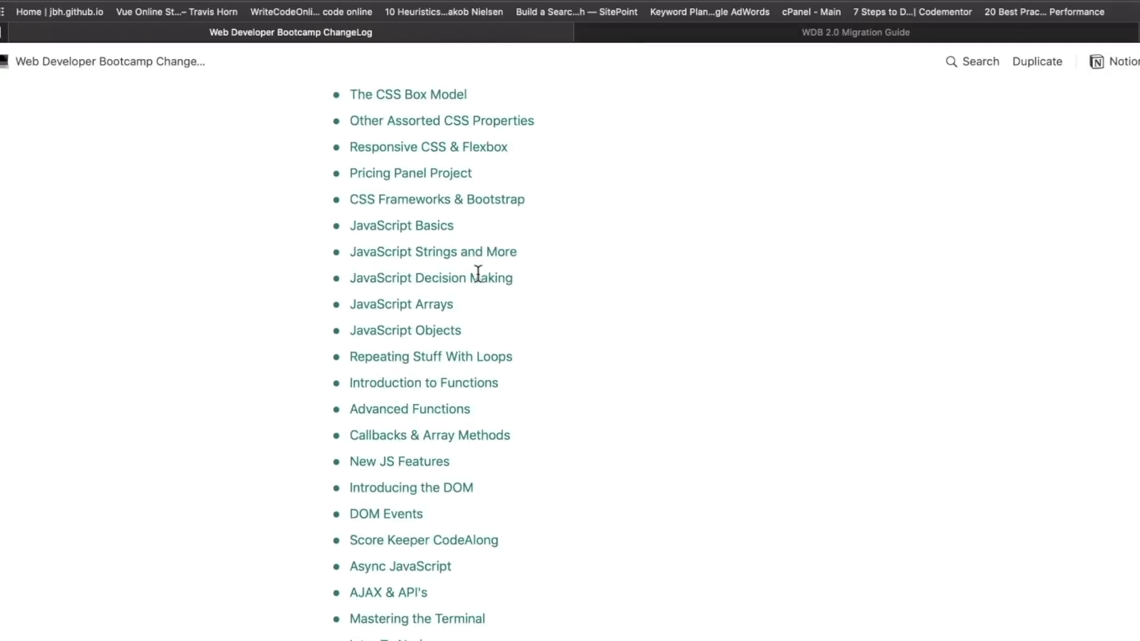
scroll(down, 3)
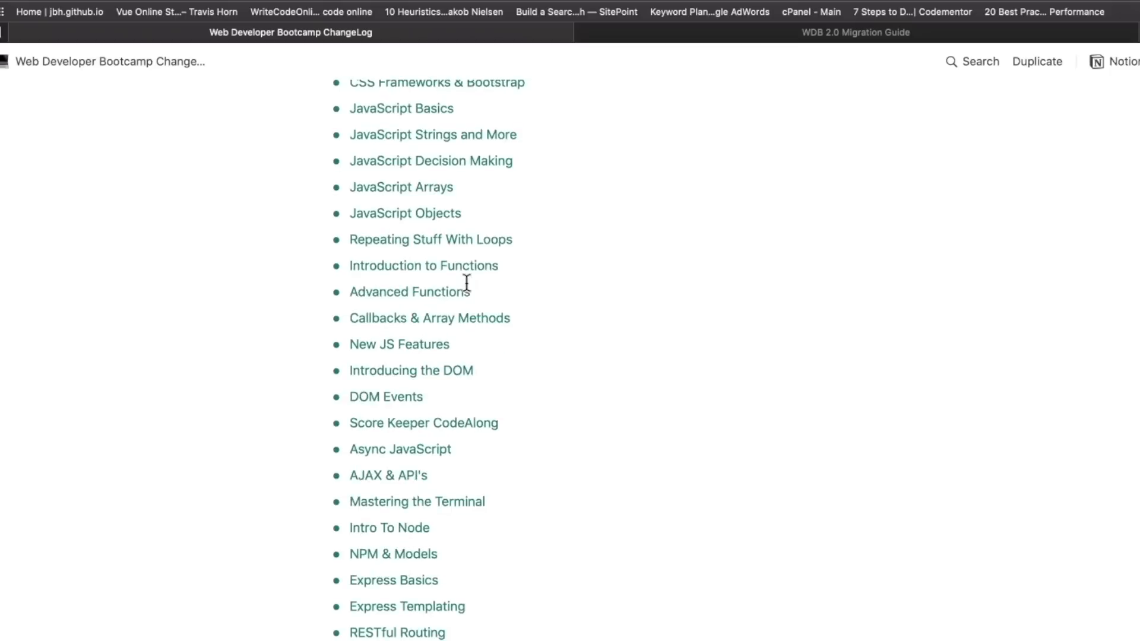
scroll(down, 3)
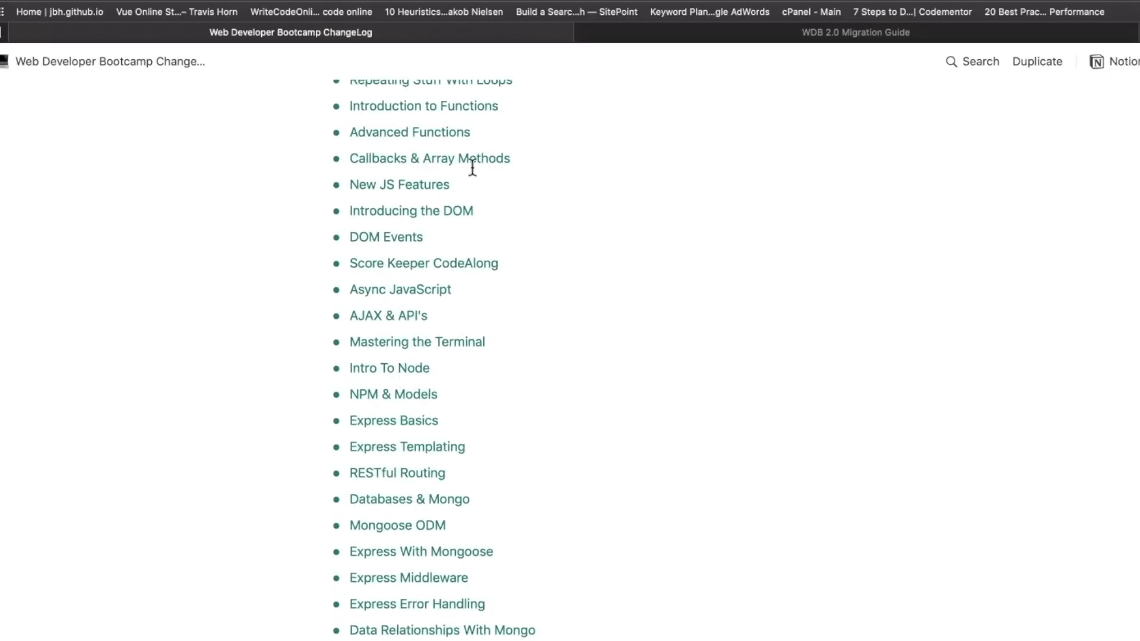
mouse_move(602, 331)
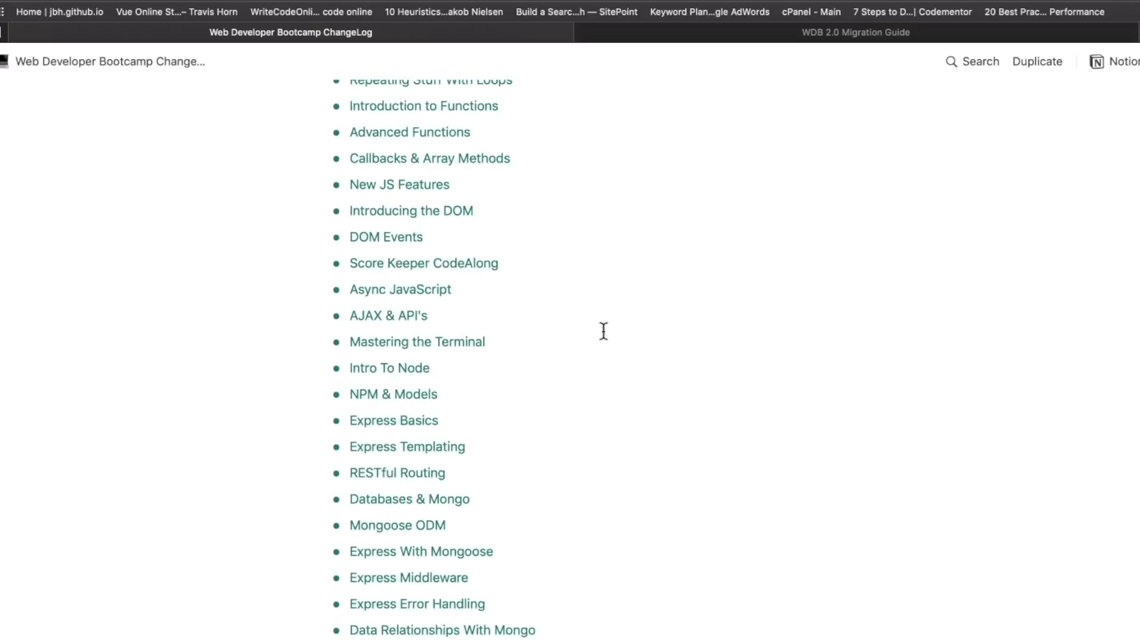
scroll(down, 3)
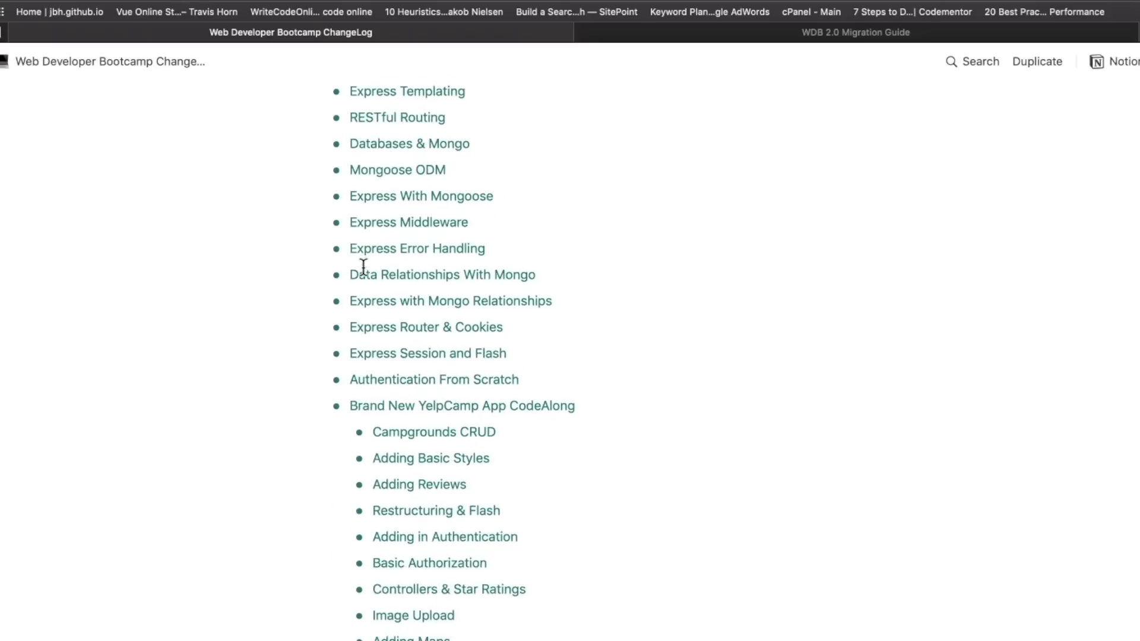
click(570, 32)
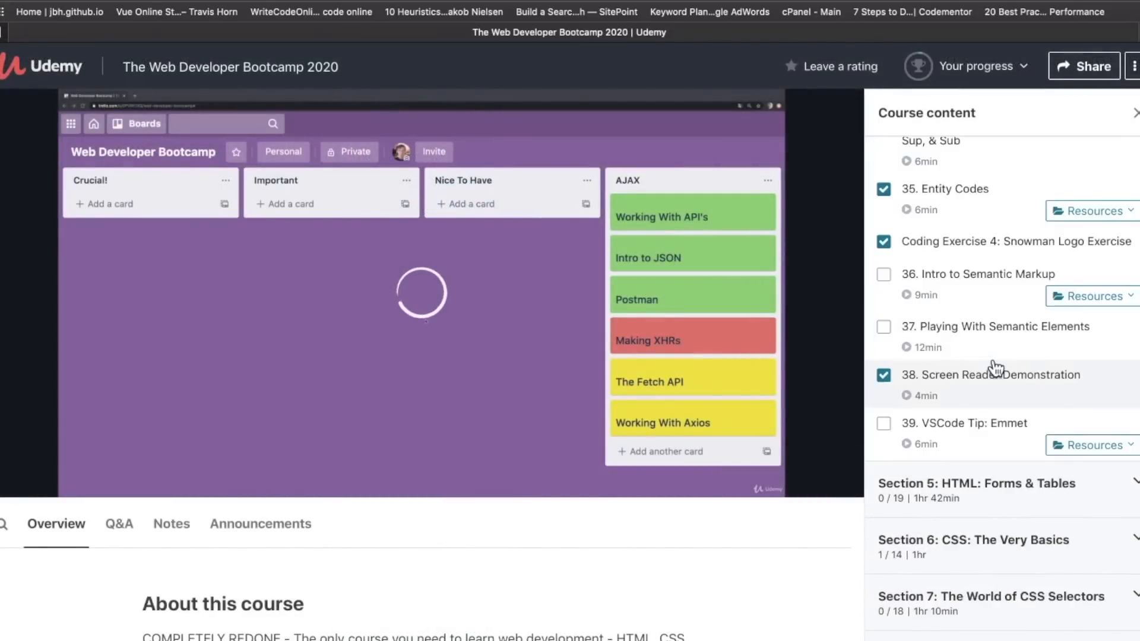
Expand Section 5, HTML: Forms & Tables, and scroll through its lectures
scroll(down, 3)
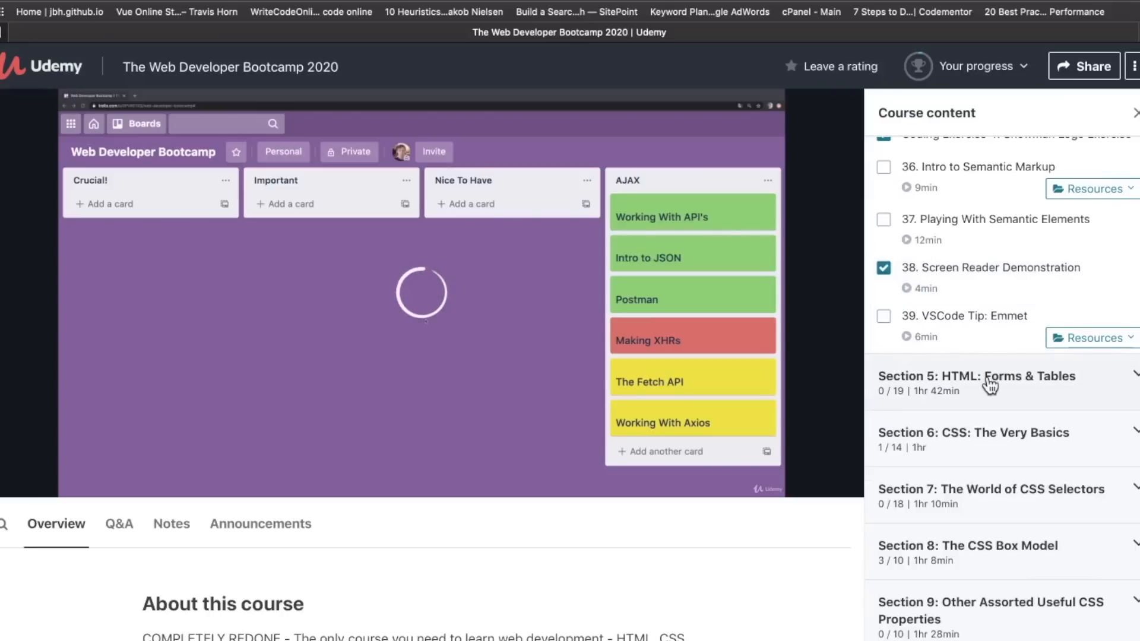
click(976, 376)
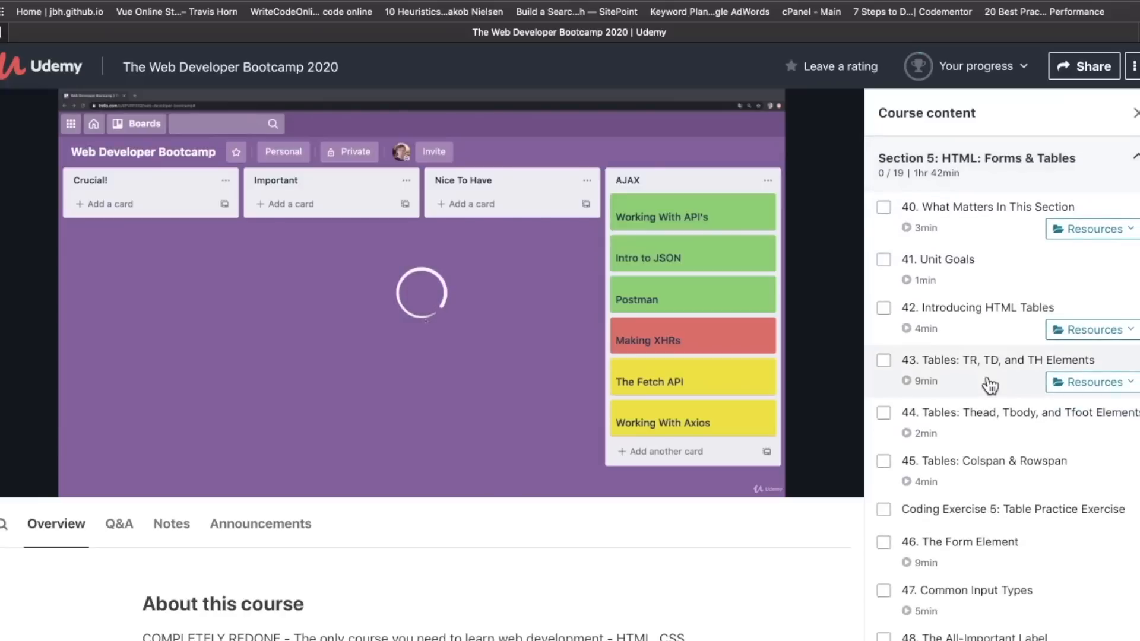
scroll(down, 3)
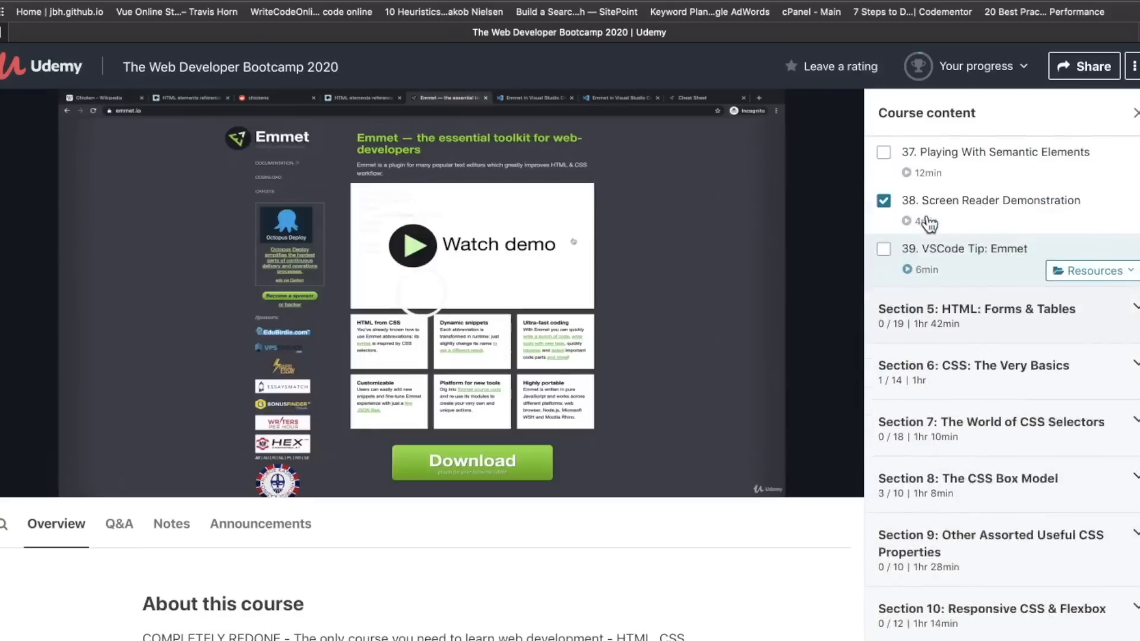
scroll(down, 3)
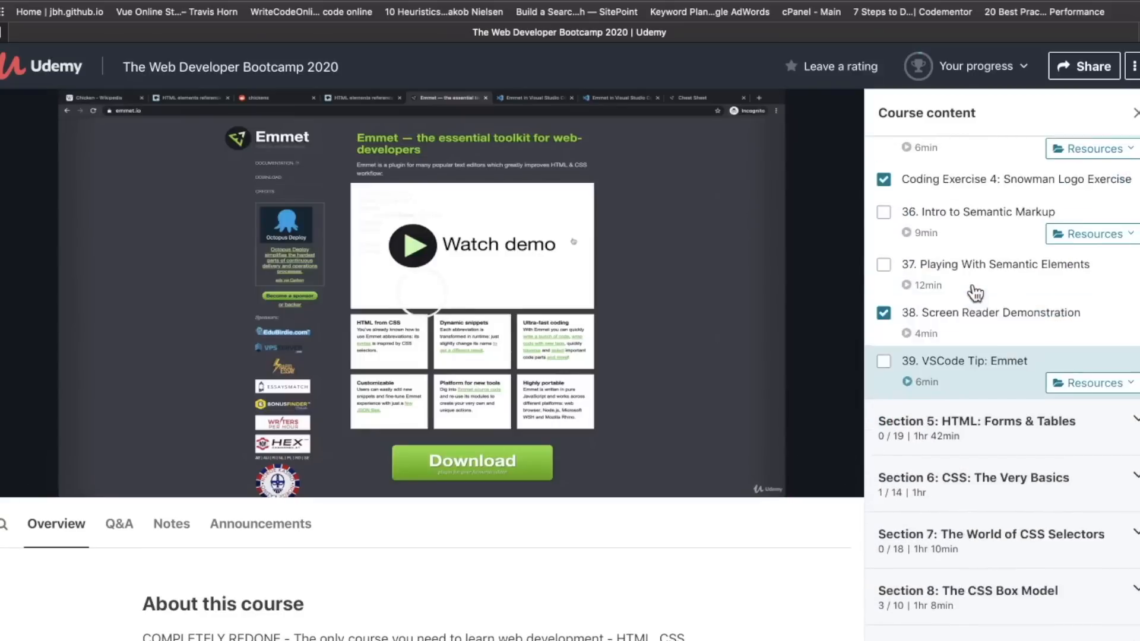
scroll(down, 3)
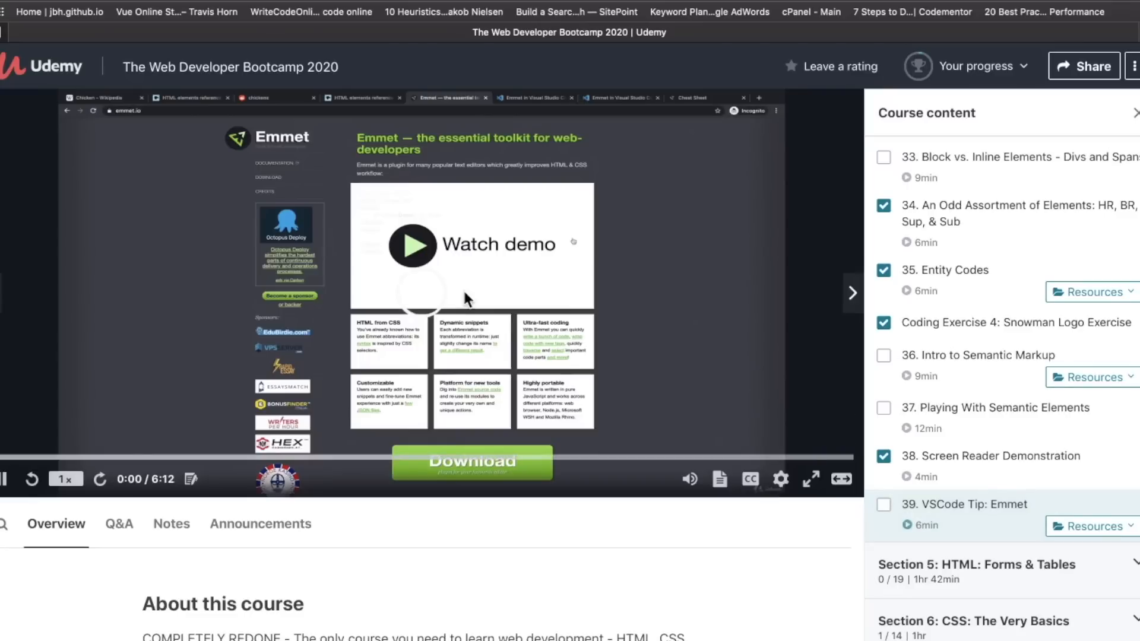
mouse_move(979, 425)
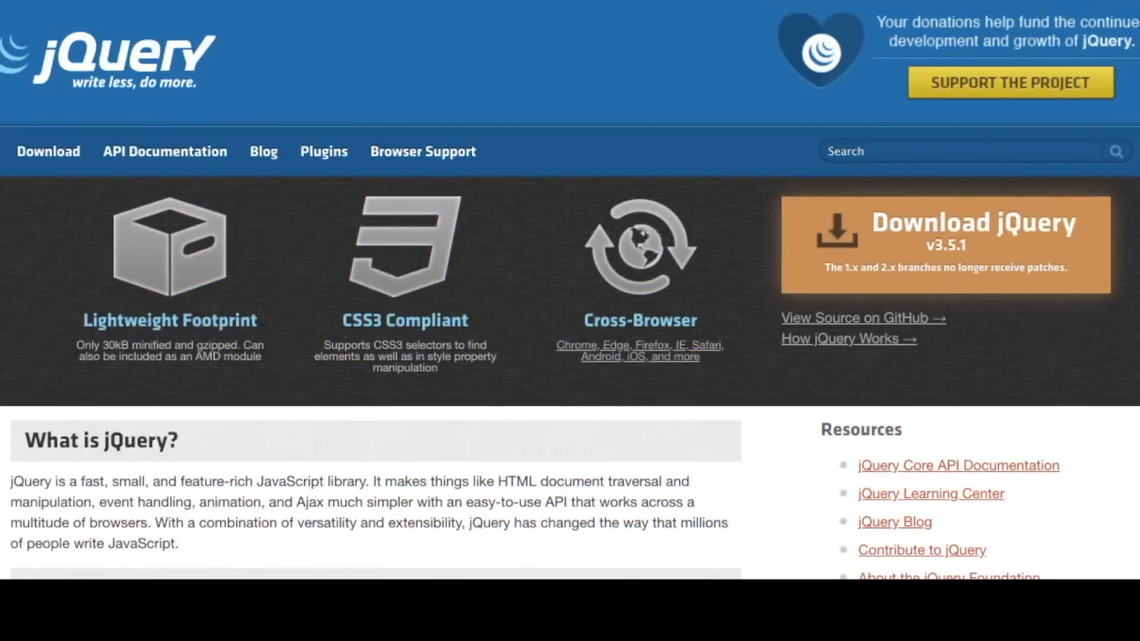
Scroll the jQuery 3.5.1 download links, then open and scroll the API Documentation
scroll(down, 3)
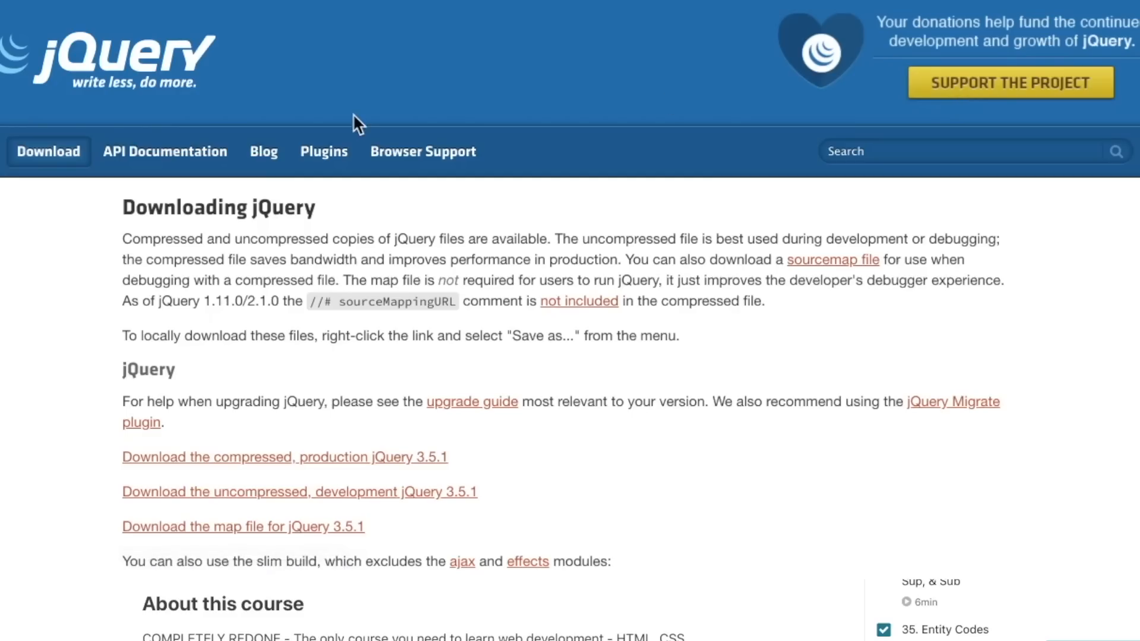
scroll(down, 3)
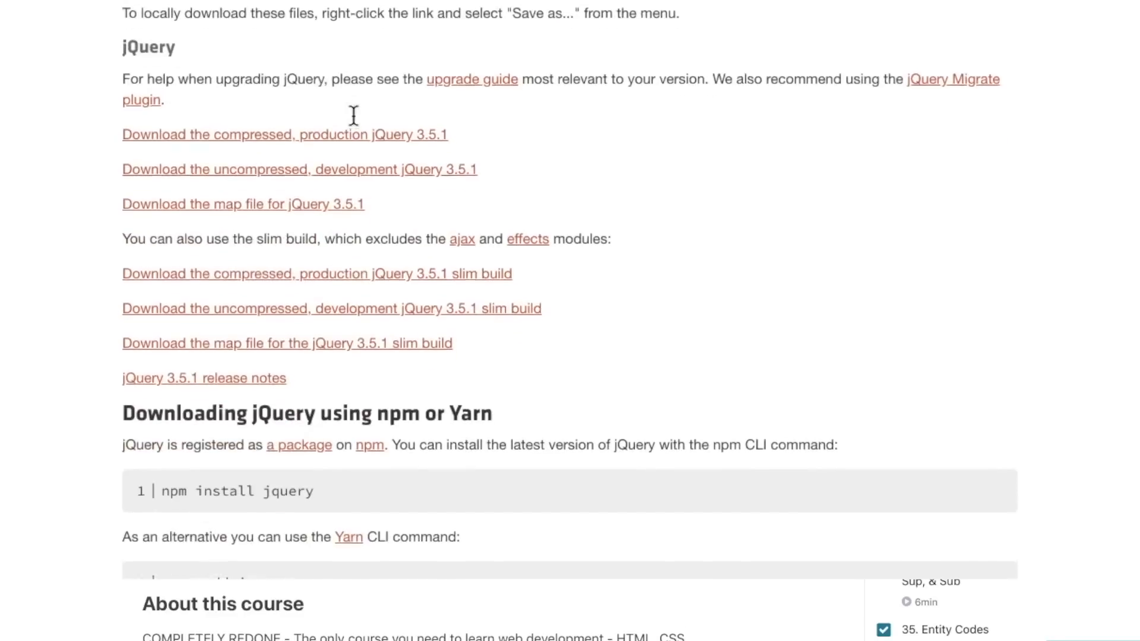
scroll(up, 3)
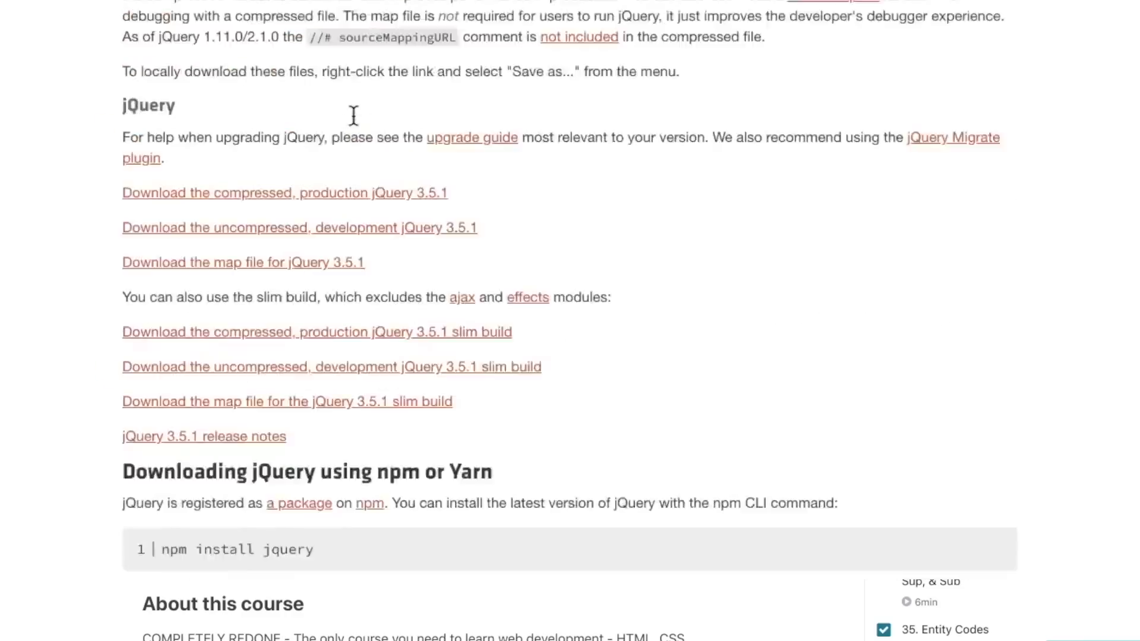
click(166, 151)
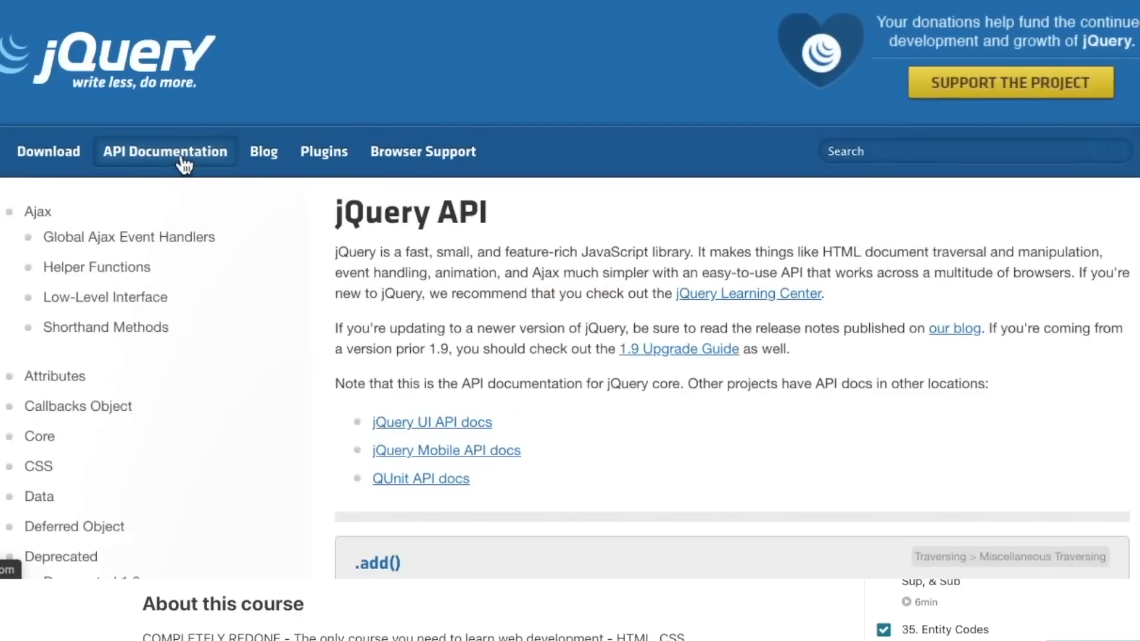
scroll(down, 3)
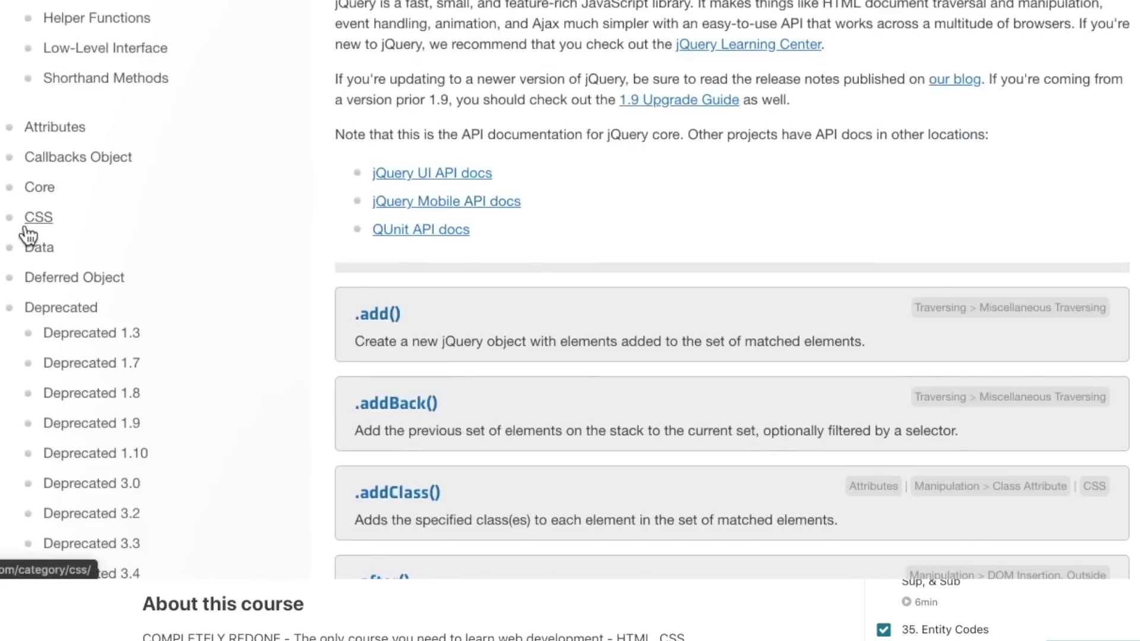
scroll(down, 3)
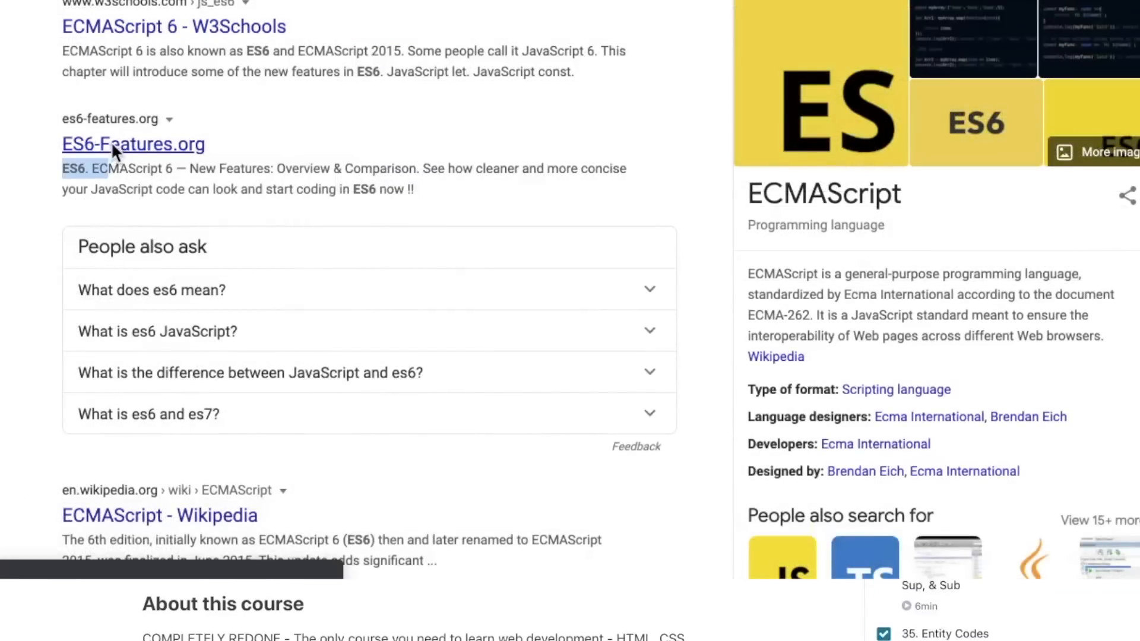
Open the ES6-Features.org result from the Google ES6 search
click(133, 144)
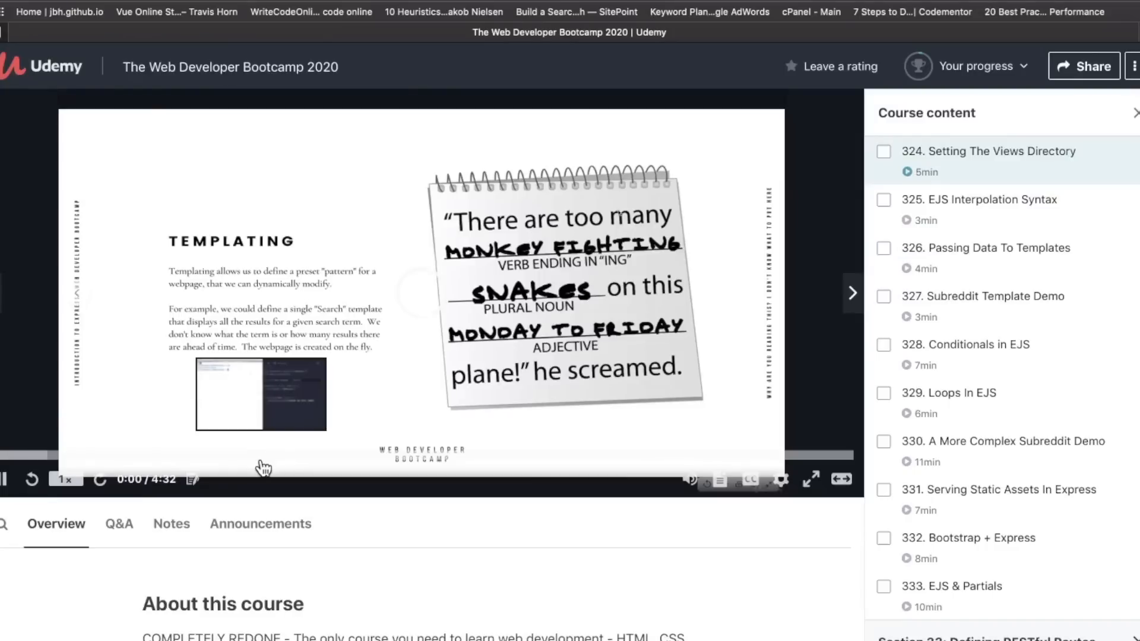
Expand Newer JavaScript Features and preview its Spread and Function Scope lectures
click(5, 479)
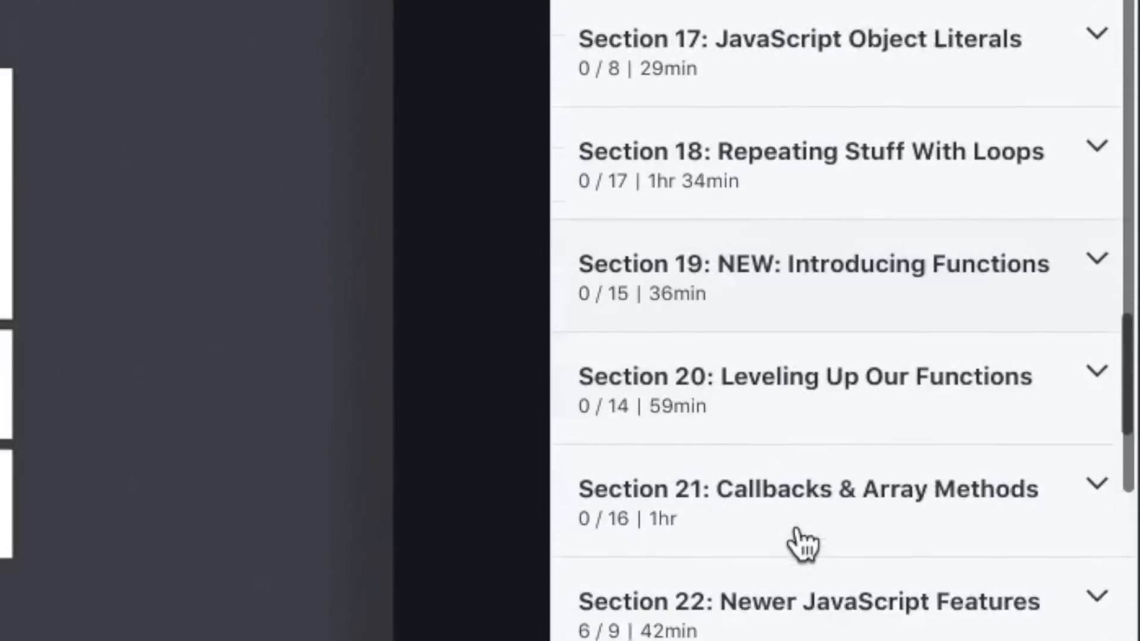
scroll(down, 3)
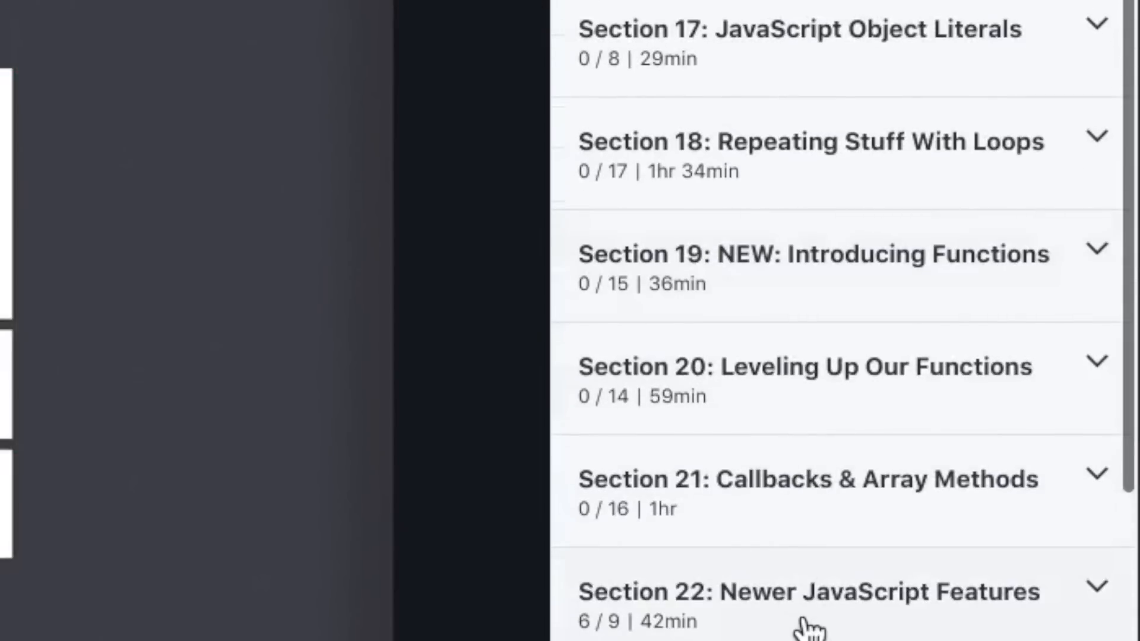
click(806, 592)
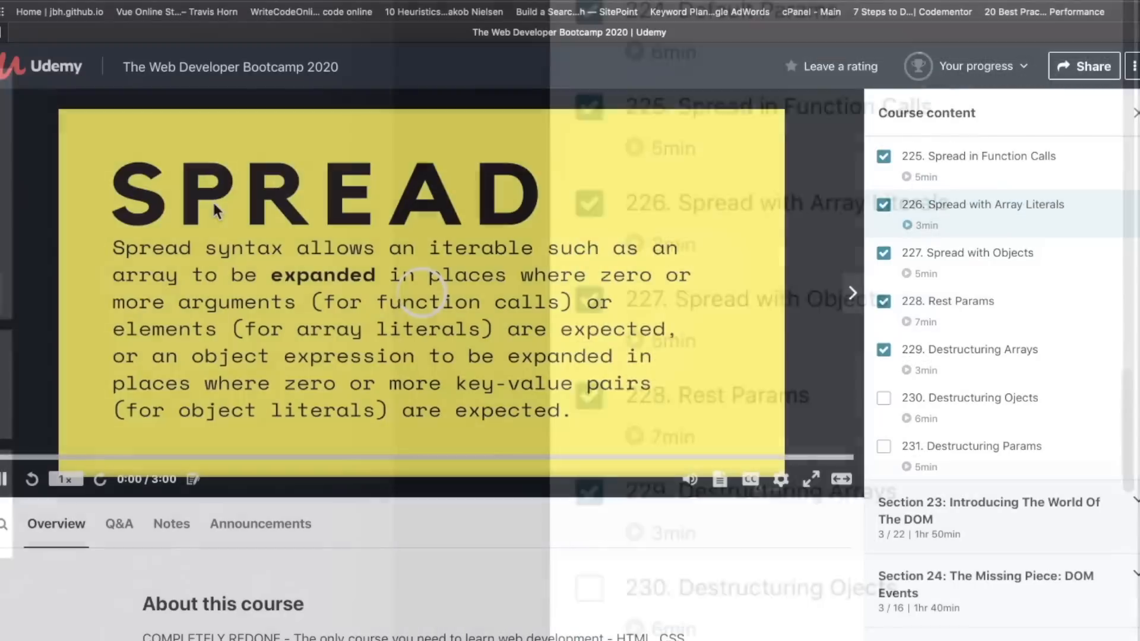
mouse_move(236, 456)
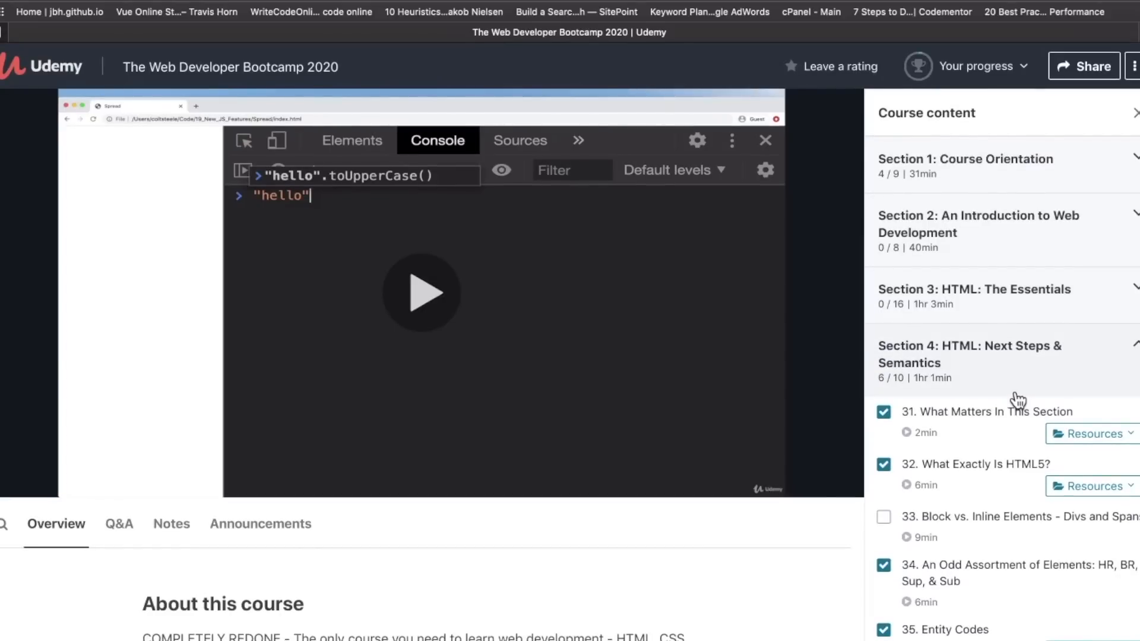
scroll(down, 3)
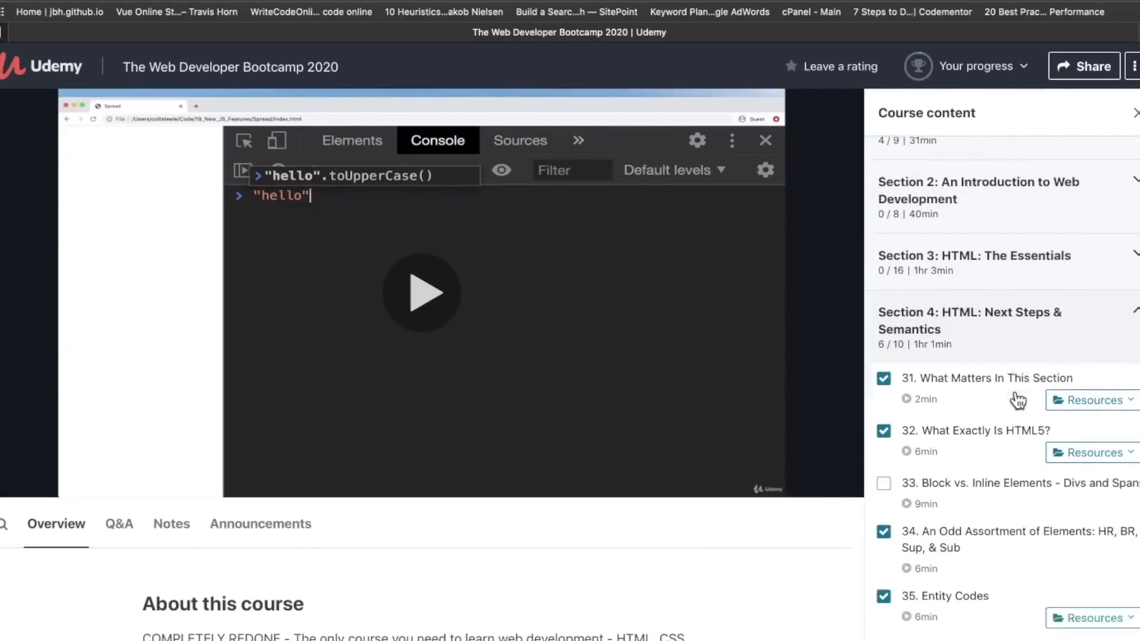
scroll(down, 3)
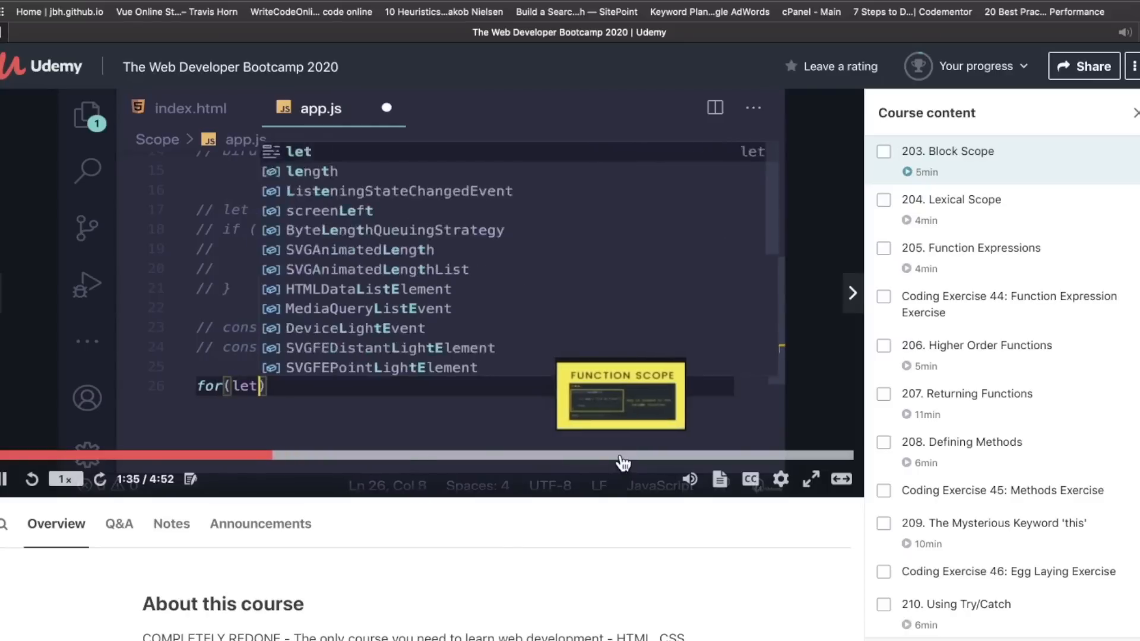
text(i =0)
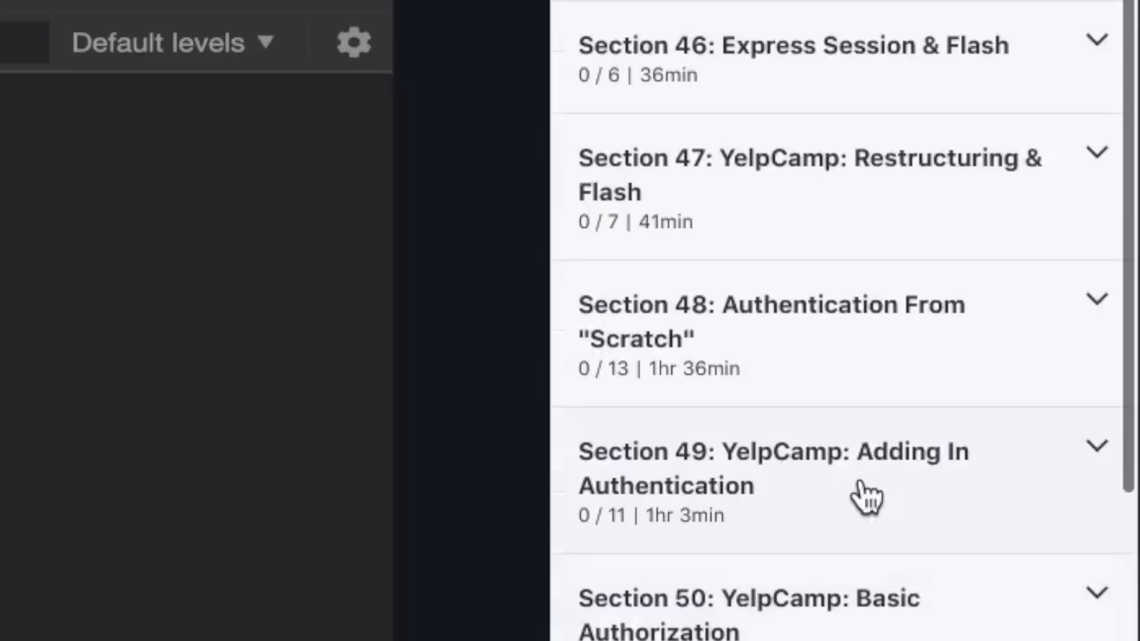
Expand Section 49, YelpCamp: Adding In Authentication, open Register Route Logic, and scroll on
click(773, 468)
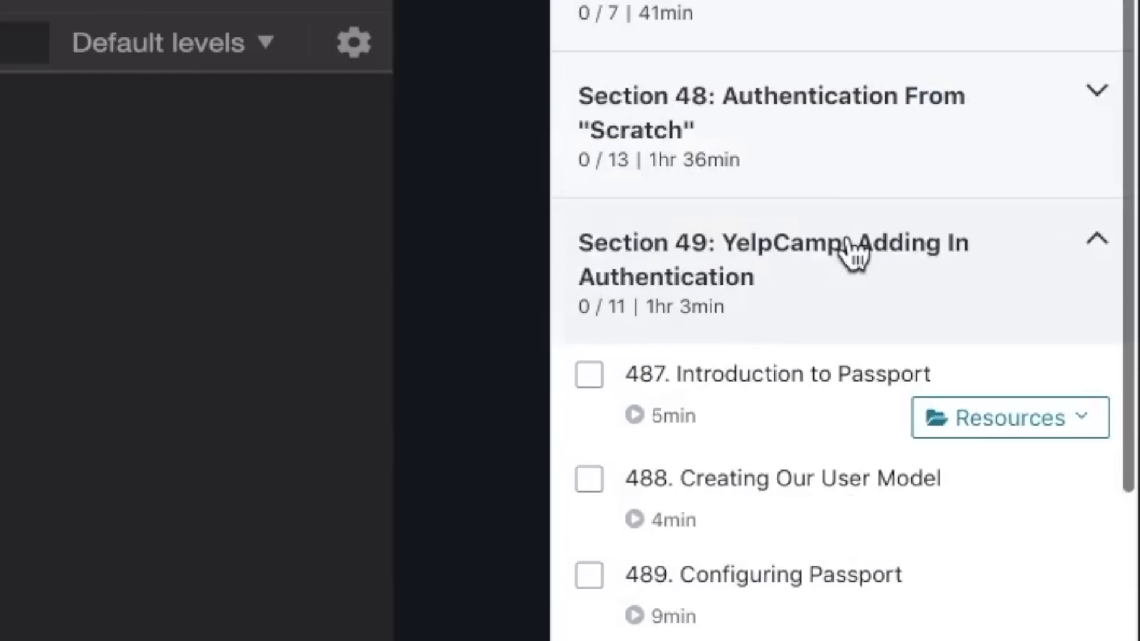
mouse_move(850, 298)
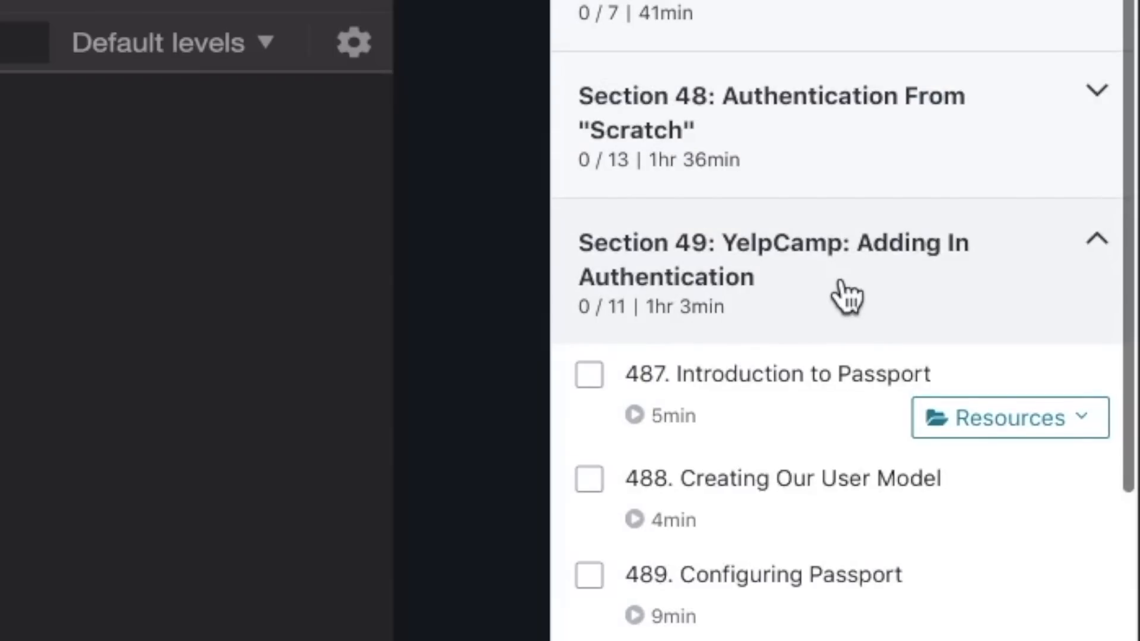
mouse_move(880, 521)
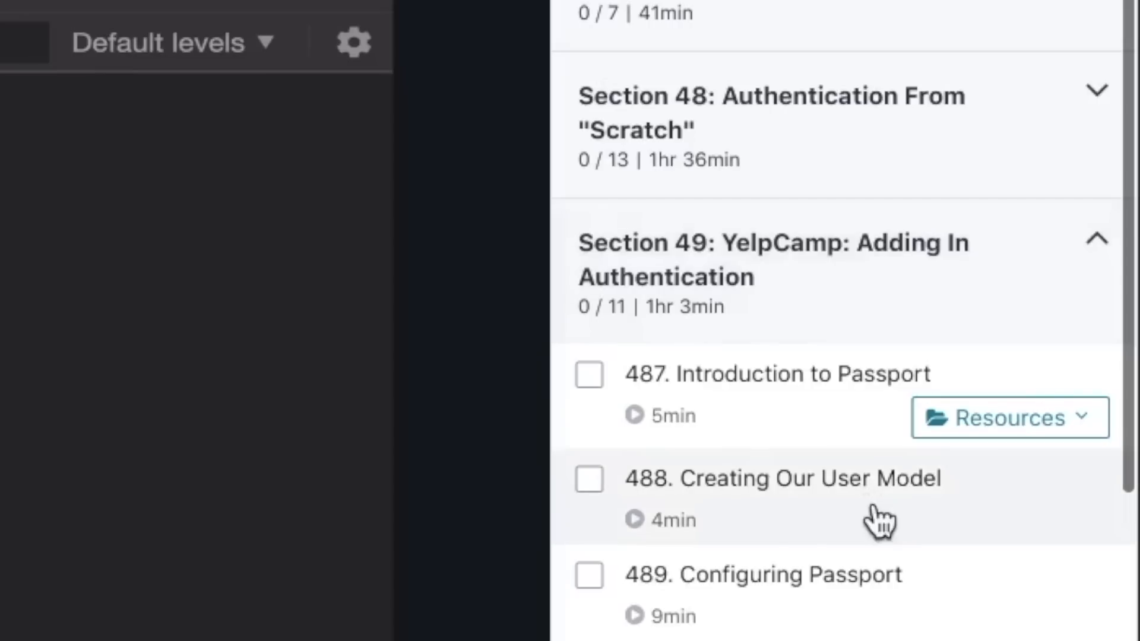
scroll(down, 3)
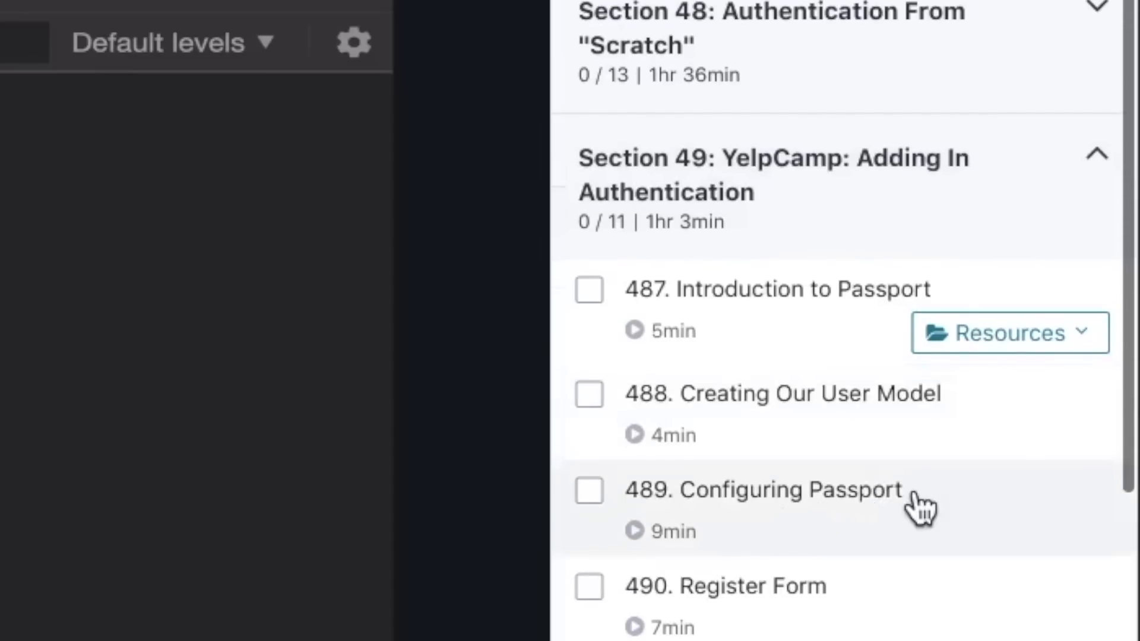
scroll(down, 3)
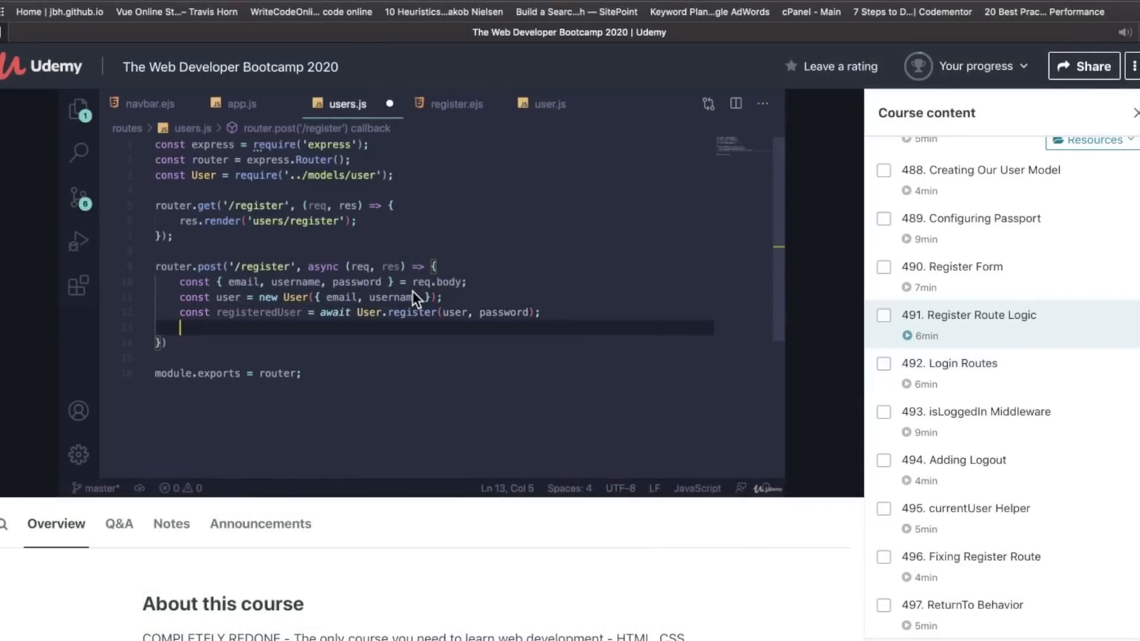
text(console.log(r)
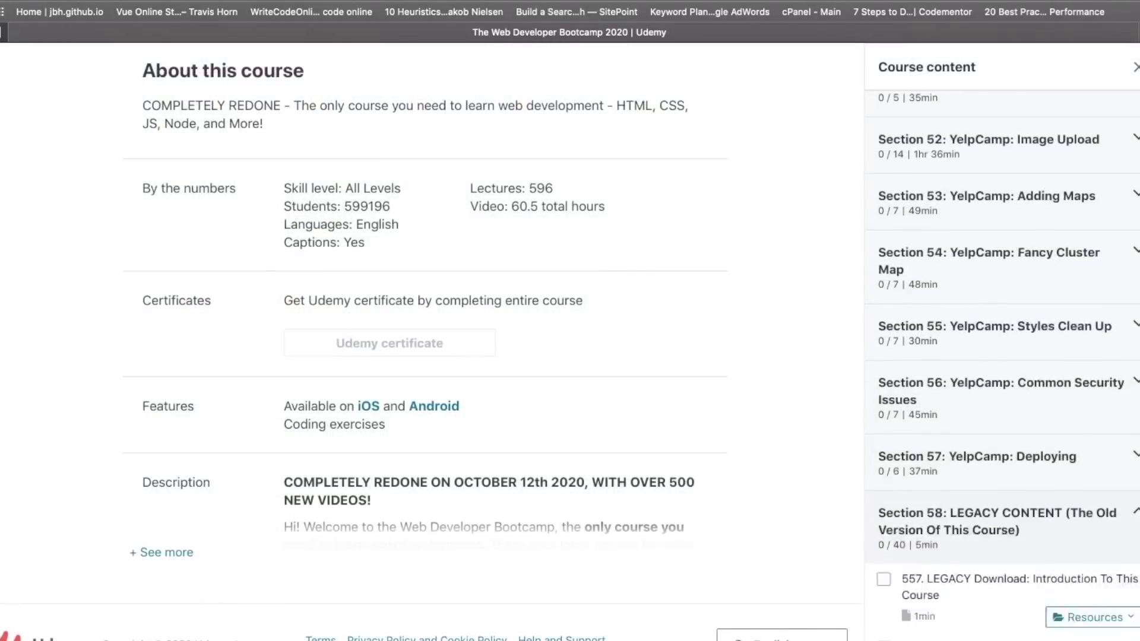
Scroll the course content list to Section 1's Will I Get A Job? lecture
scroll(down, 3)
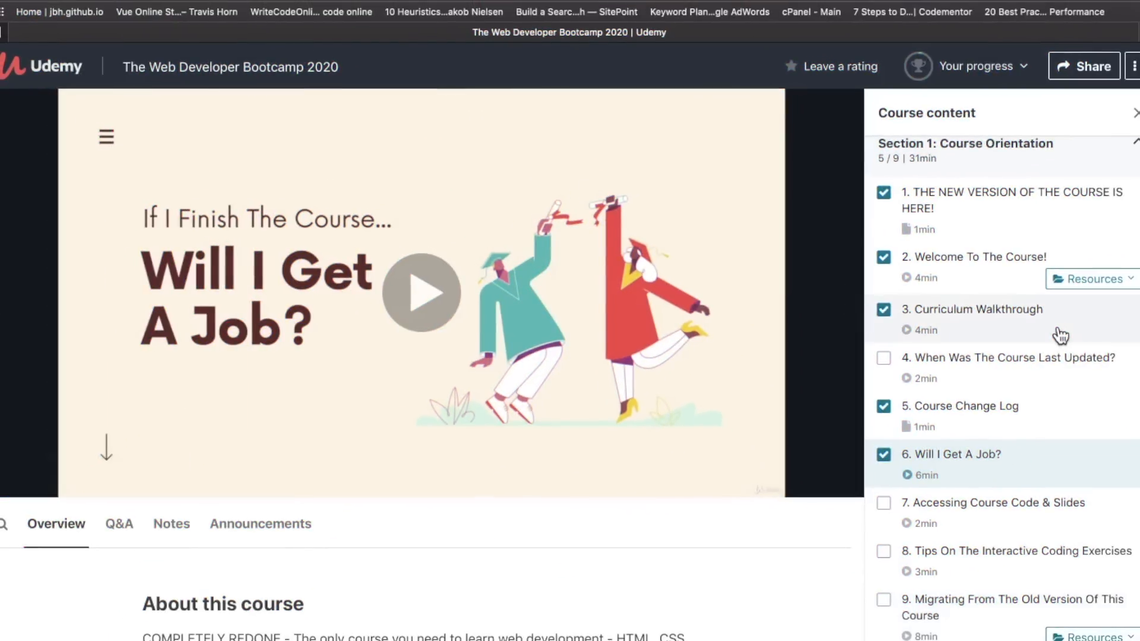
mouse_move(1038, 456)
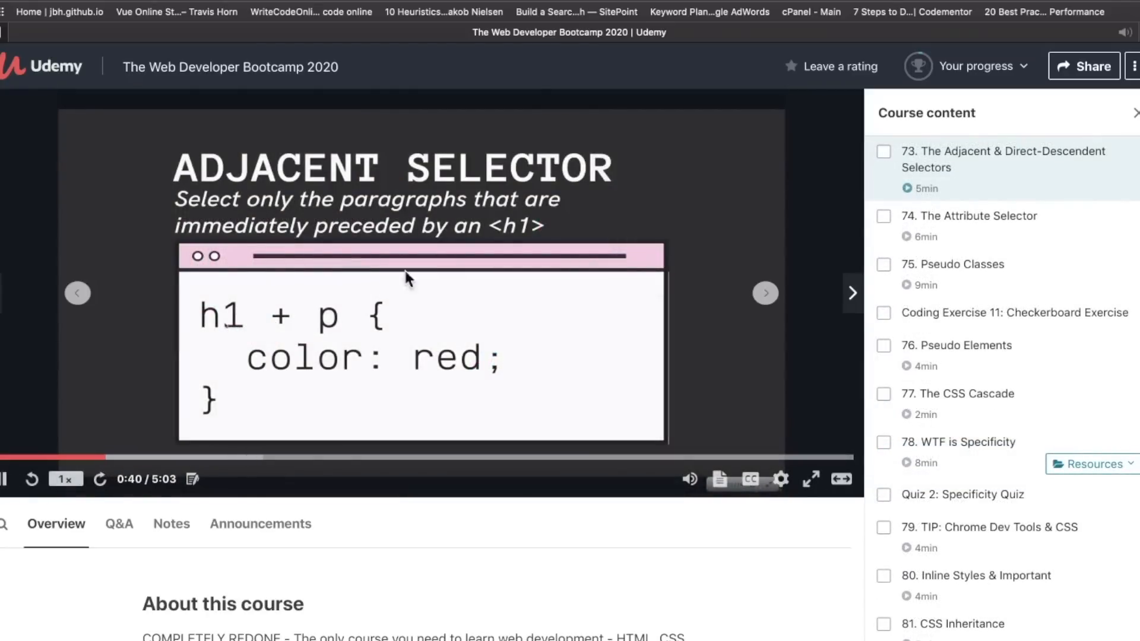
mouse_move(445, 464)
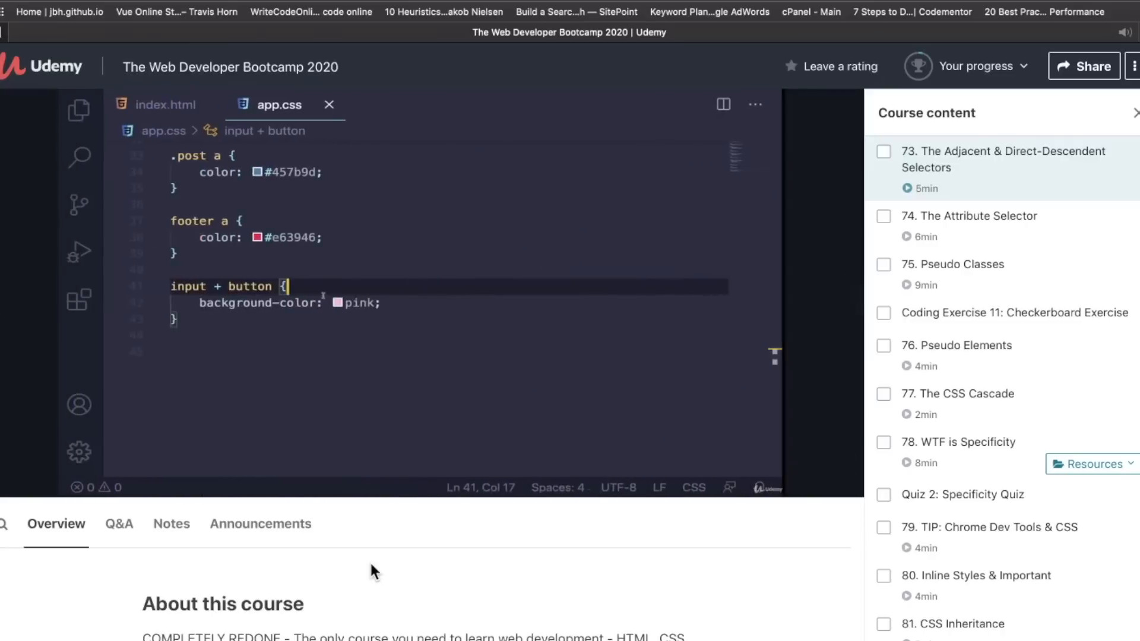
Play the CSS selector demo, then open lecture 258, Score Keeper Pt. 1
key(enter)
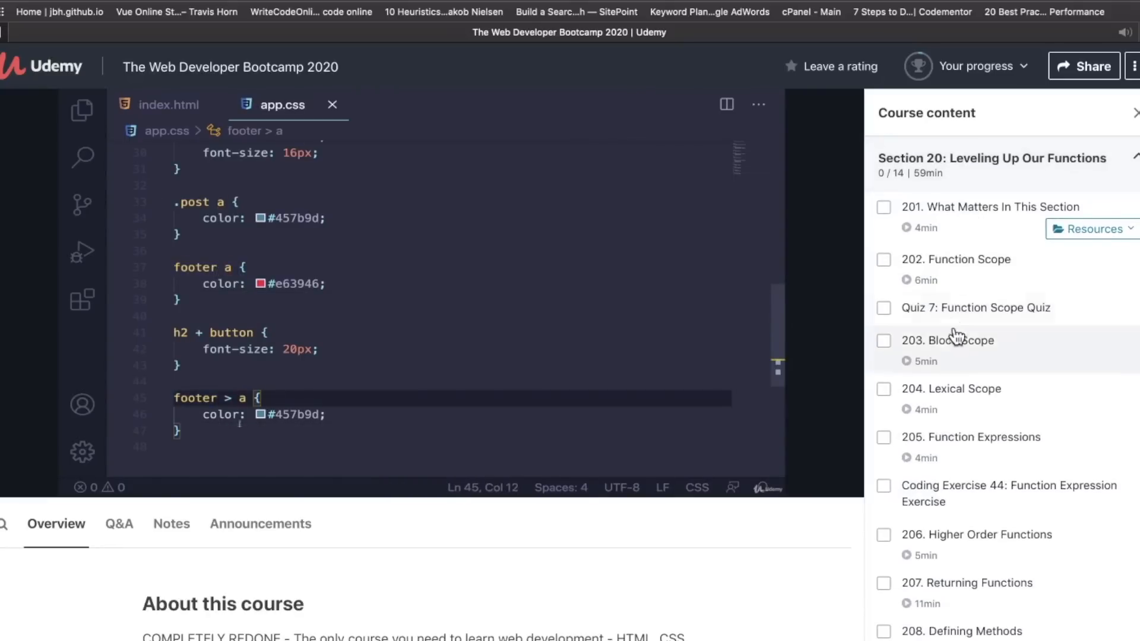
click(948, 340)
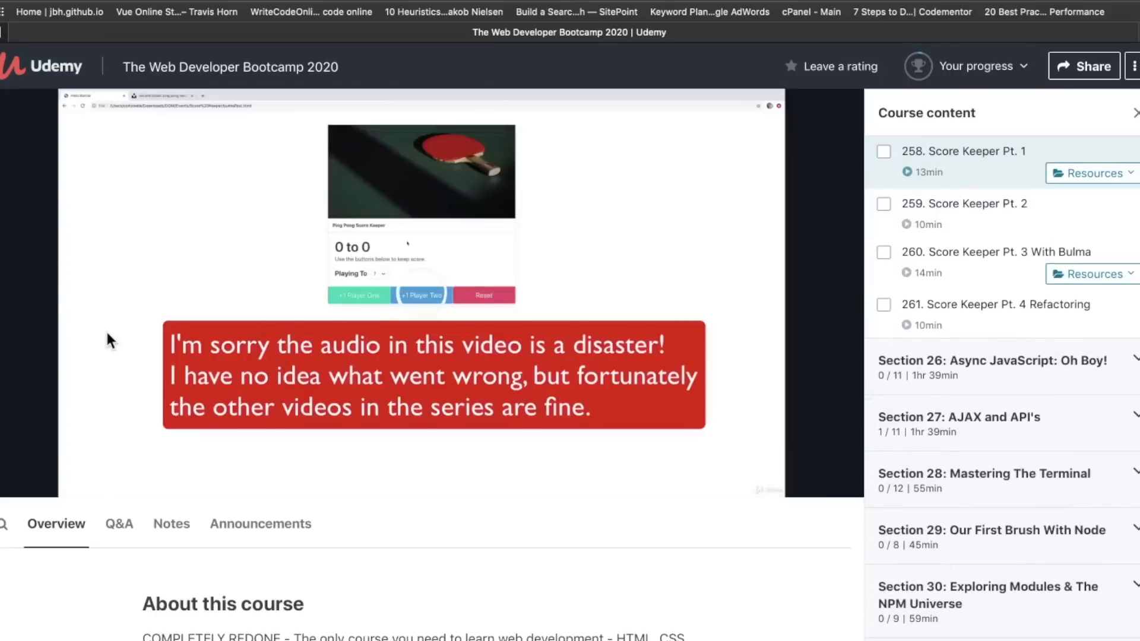
mouse_move(65, 411)
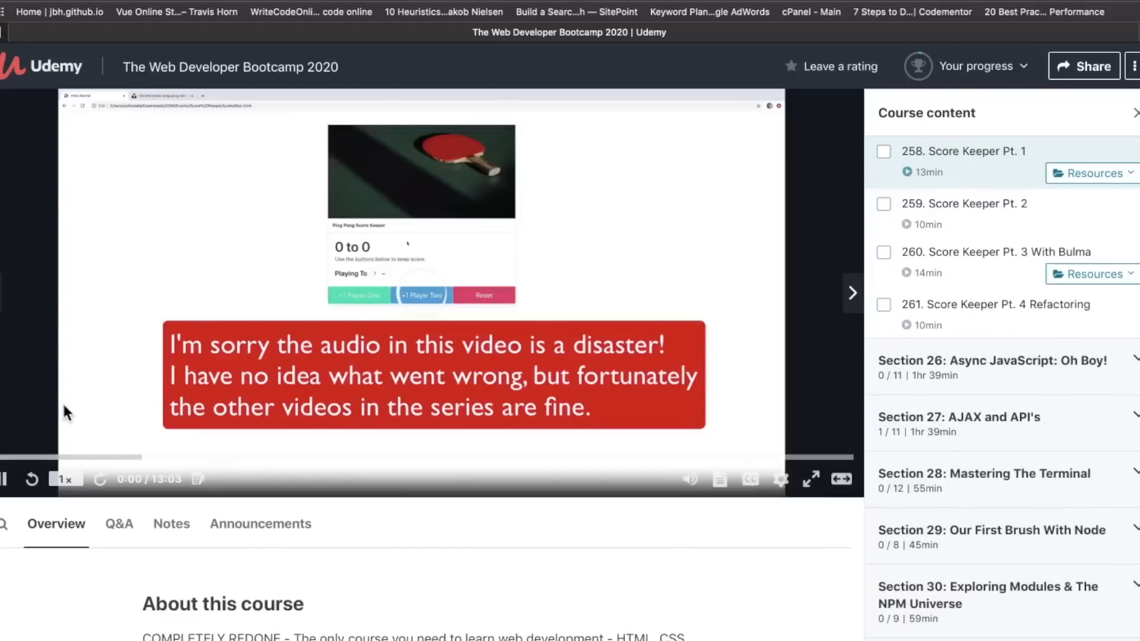
Load lecture 352, Installing Mongo: MacOS, showing the macOS MongoDB install guide
click(6, 479)
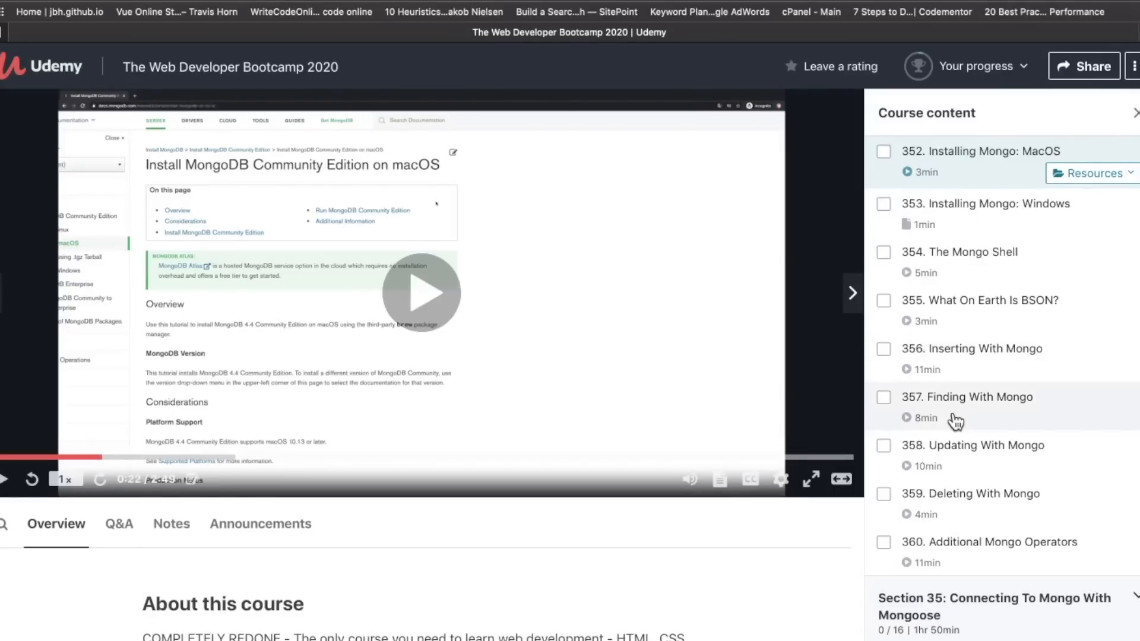
Play lecture 357 Finding With Mongo, then expand Section 44's YelpCamp reviews lectures
click(967, 396)
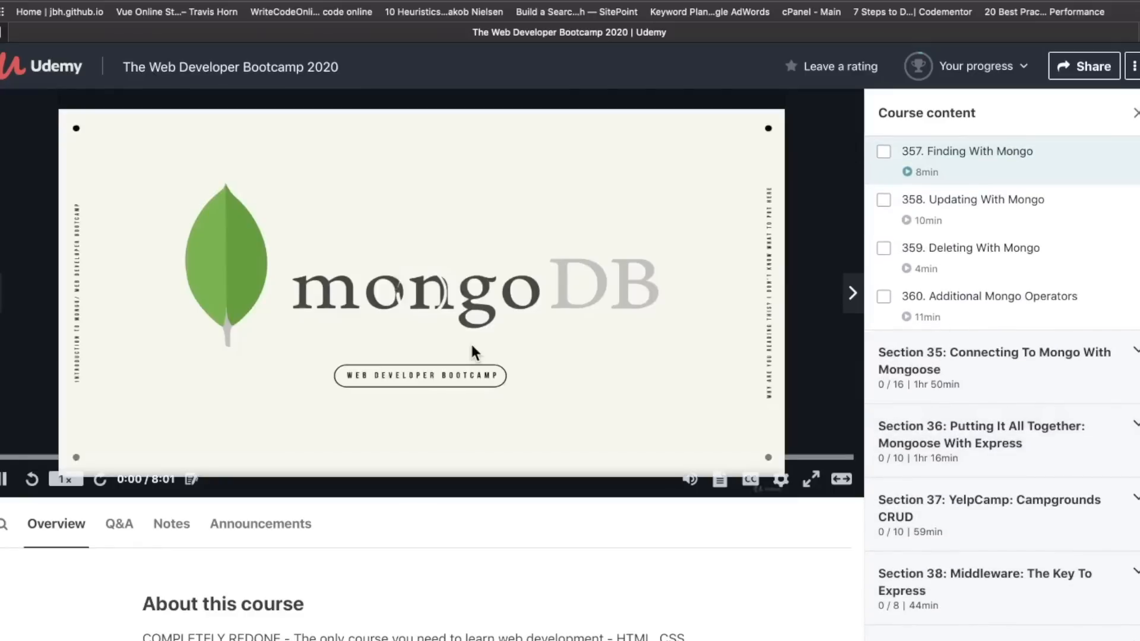
mouse_move(189, 404)
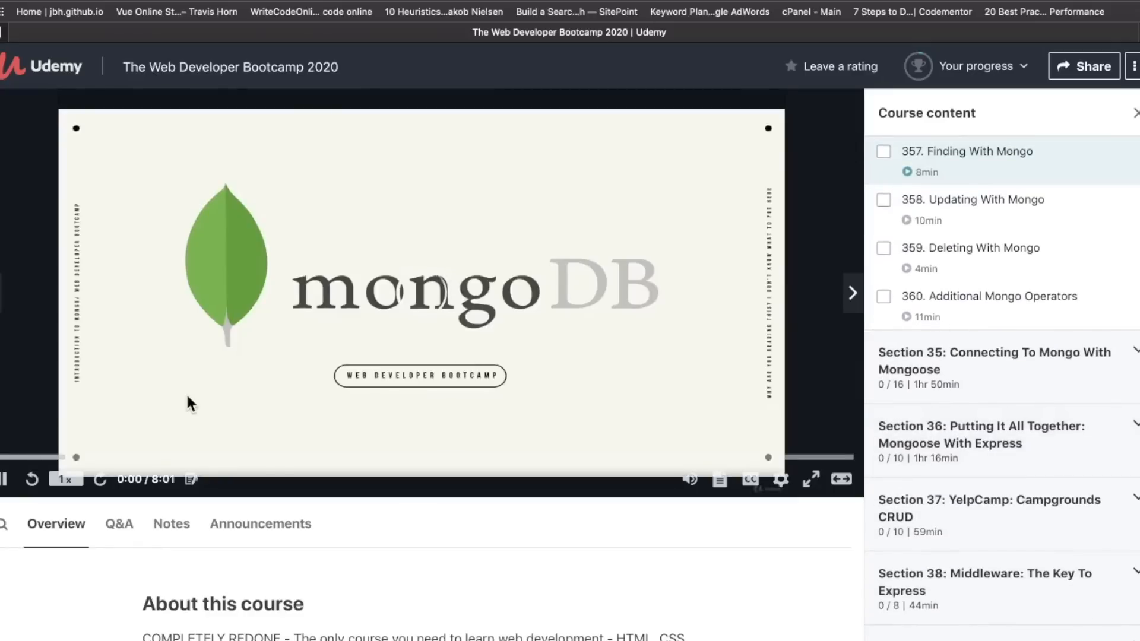
click(7, 479)
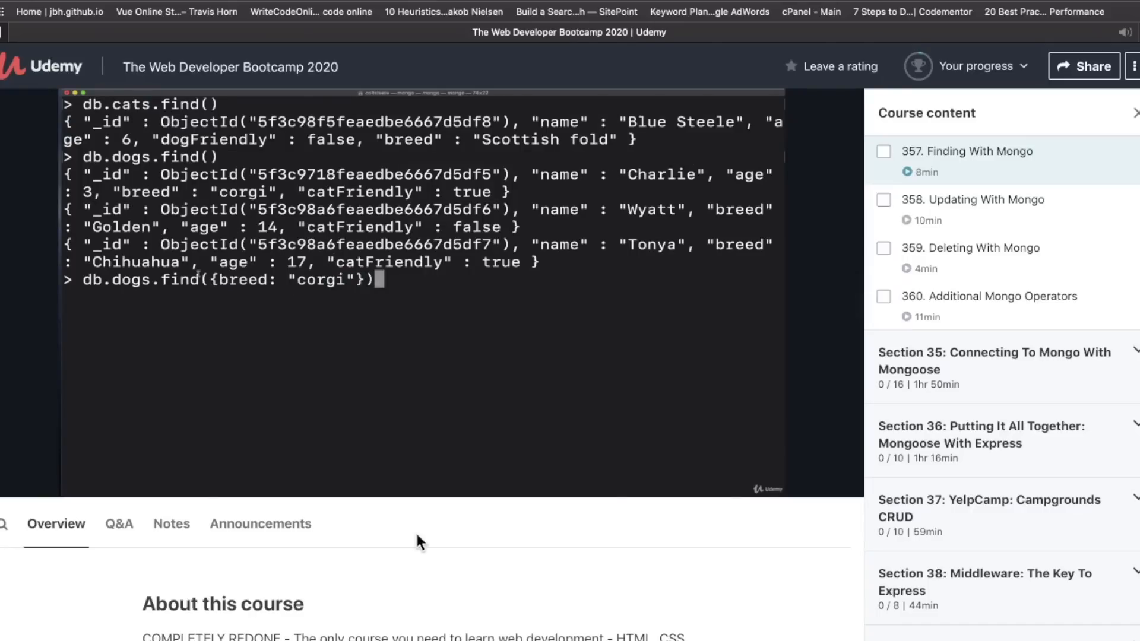
mouse_move(433, 338)
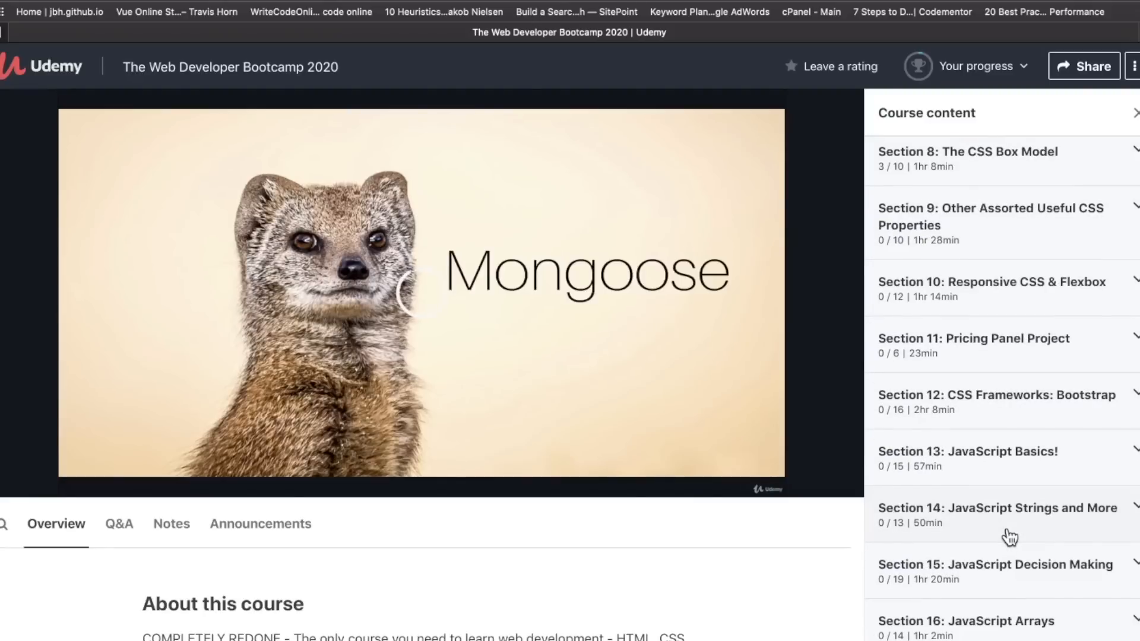
scroll(down, 3)
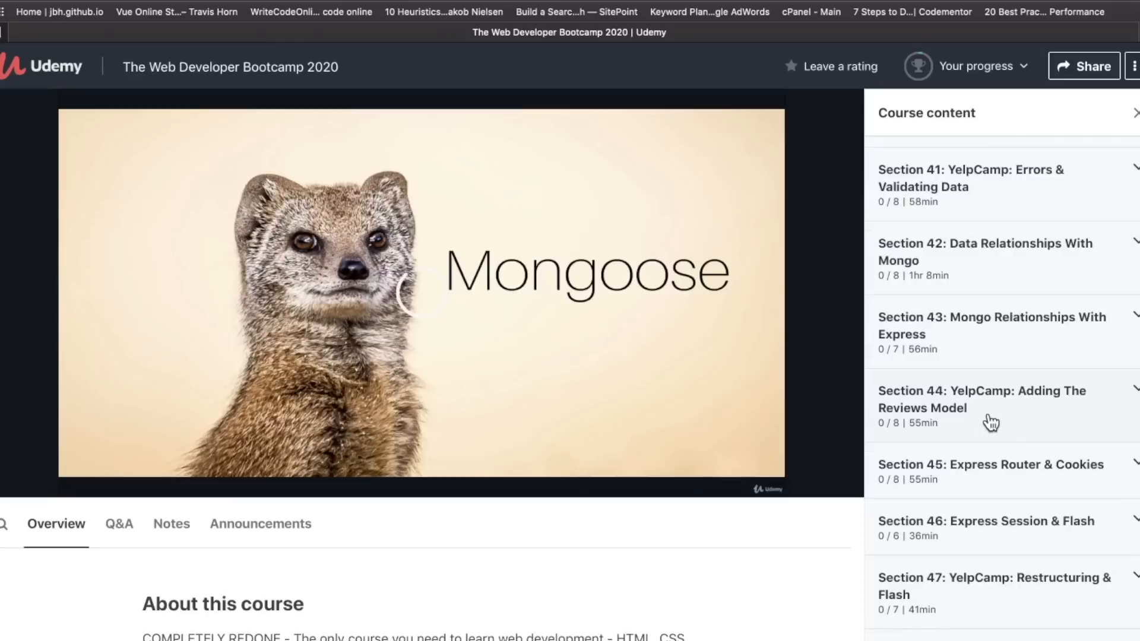
click(982, 399)
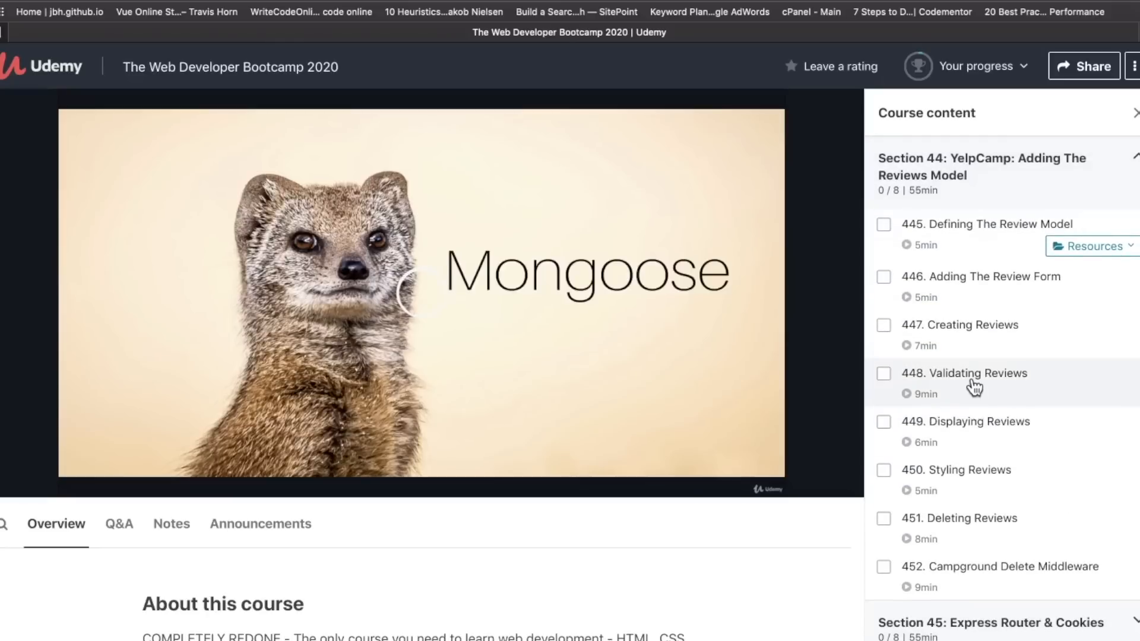